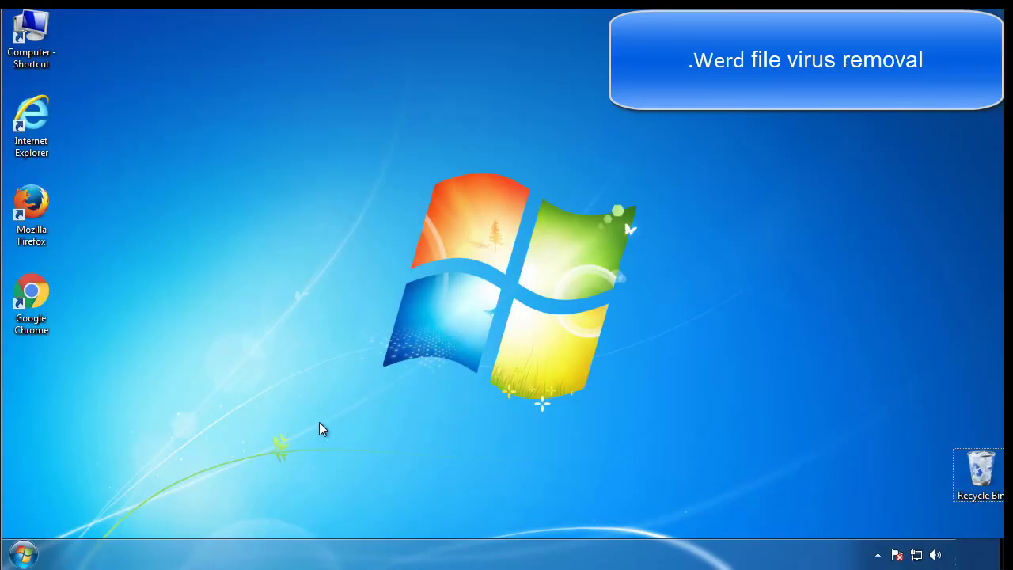
Step: Launch System Configuration from a Start menu search for msconfig
{"action": "left_click", "coordinate": [22, 553]}
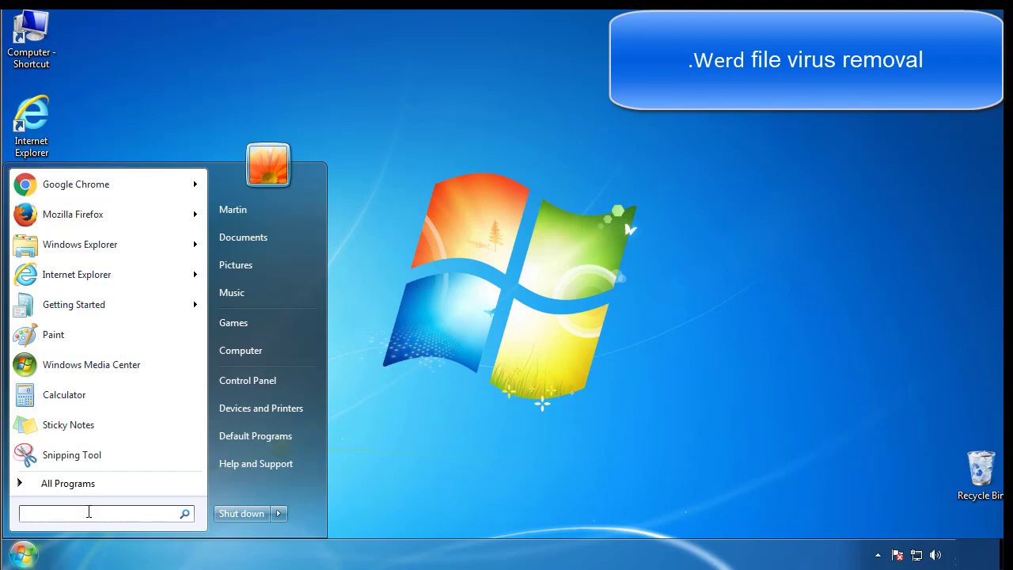
{"action": "type", "text": "mscon"}
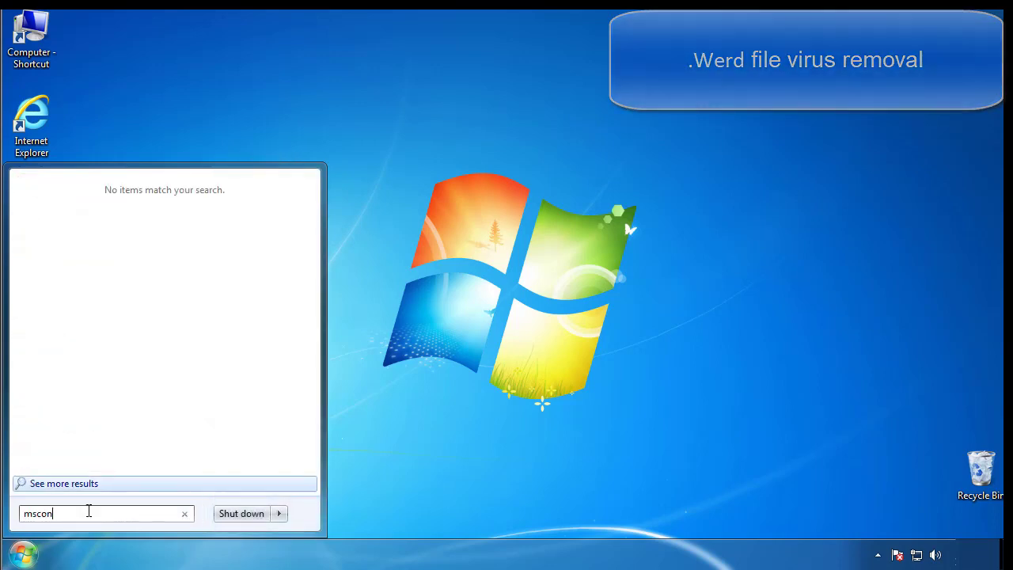
{"action": "key", "text": "Return"}
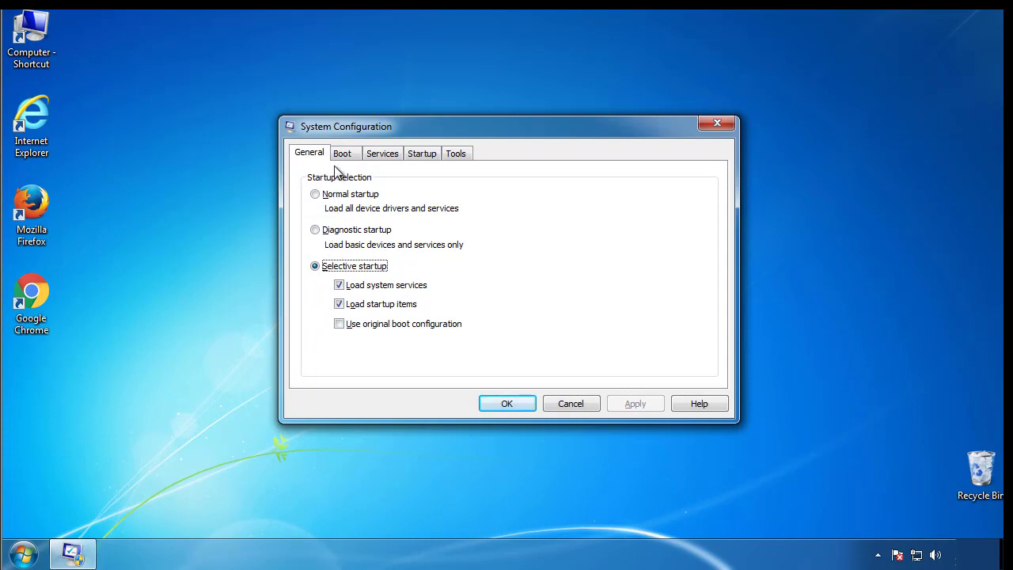
Step: Enable minimal Safe boot in the Boot settings and restart the computer
{"action": "left_click", "coordinate": [342, 152]}
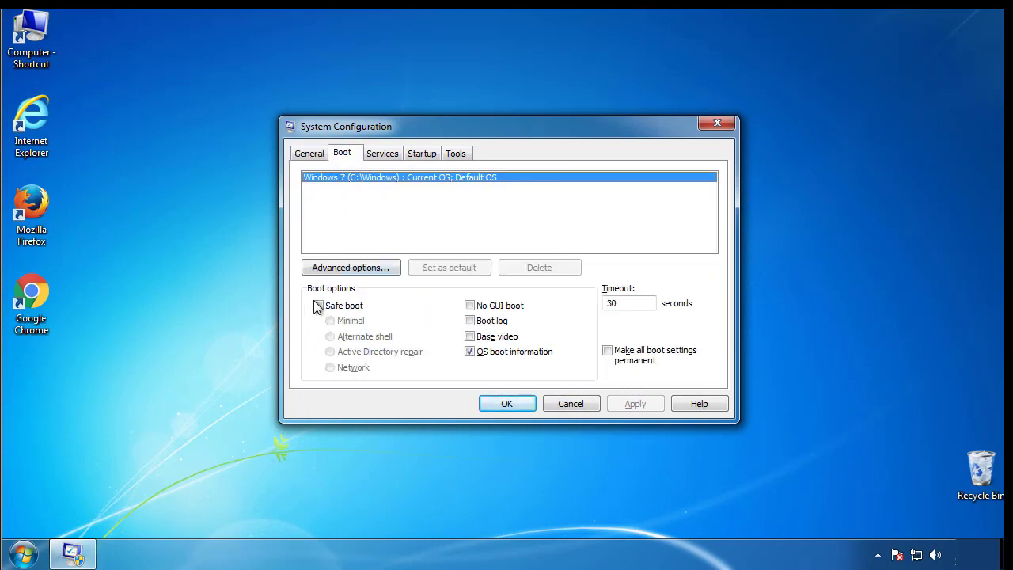
{"action": "left_click", "coordinate": [318, 304]}
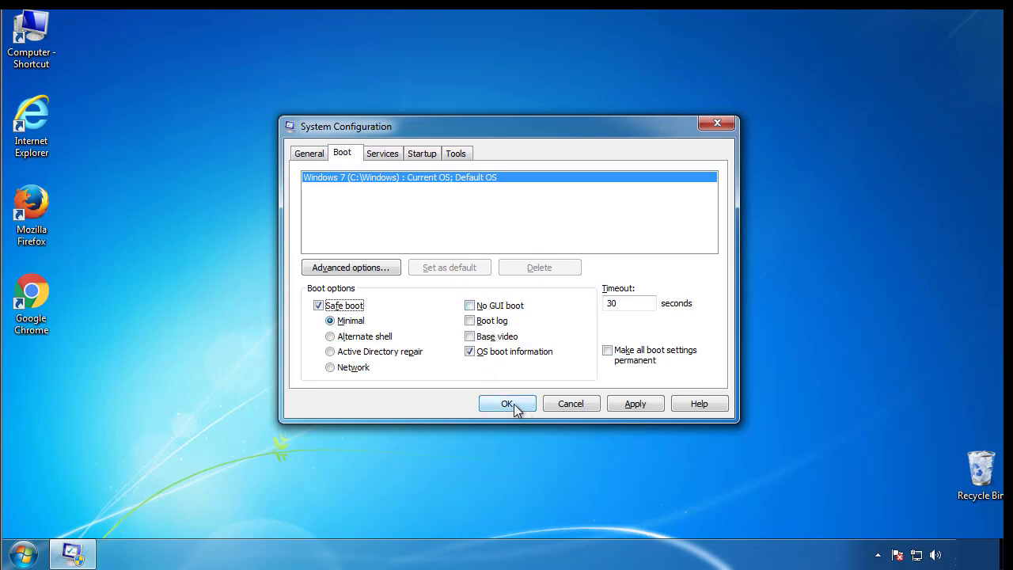
{"action": "left_click", "coordinate": [507, 403]}
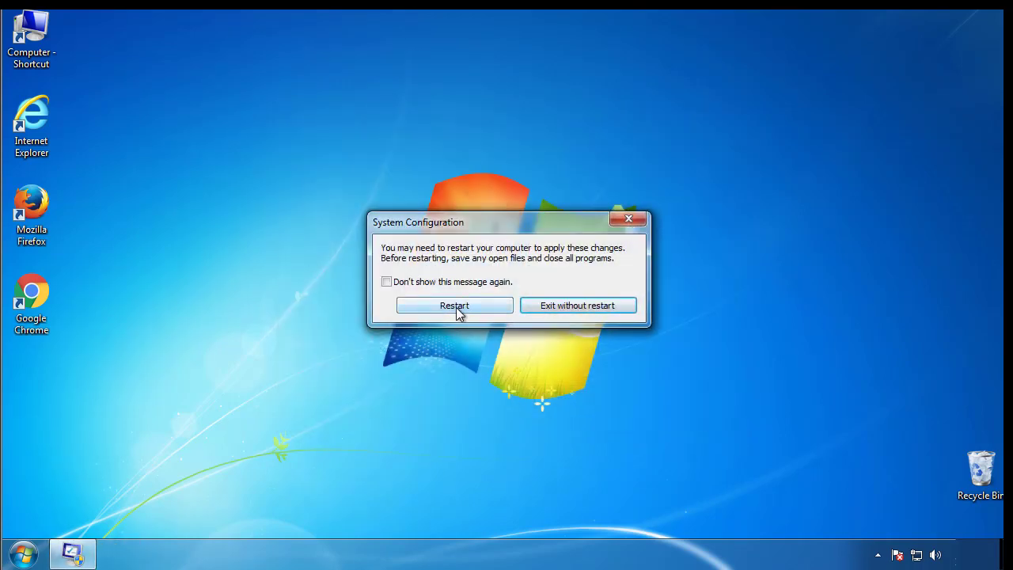
{"action": "left_click", "coordinate": [454, 306]}
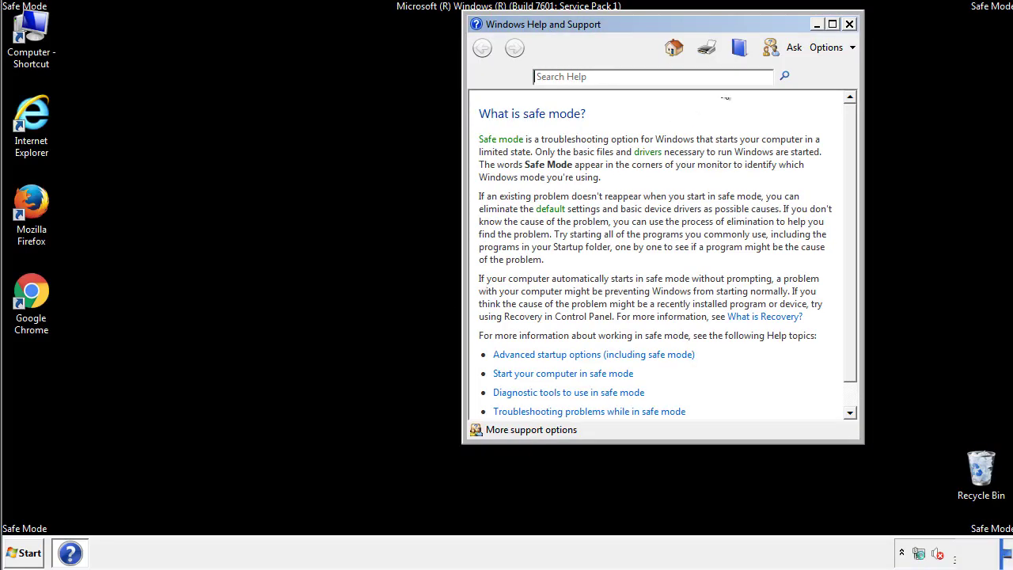
Step: Dismiss the Safe Mode help, visit Folder Options in Control Panel, then close everything
{"action": "left_click", "coordinate": [849, 24]}
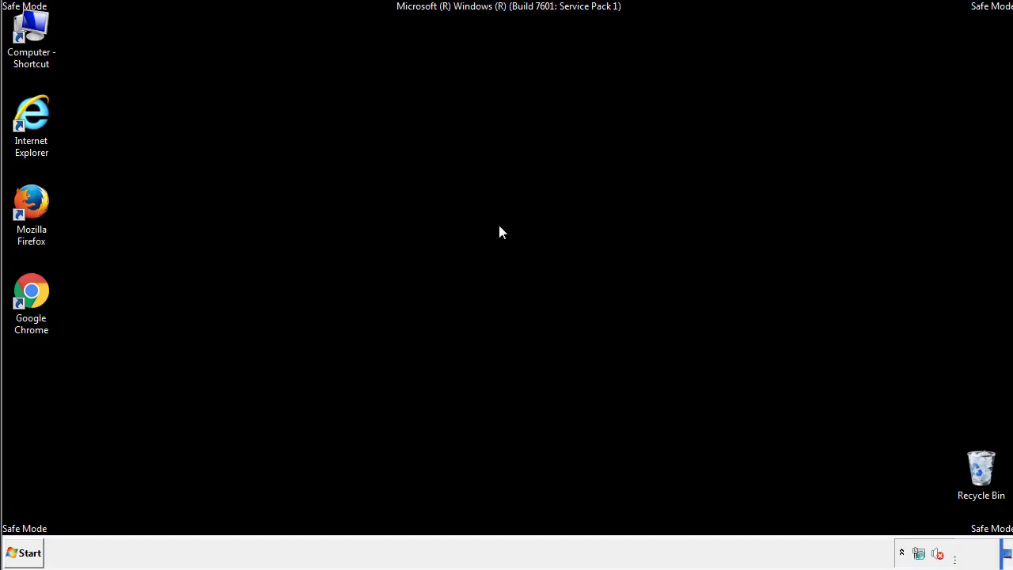
{"action": "left_click", "coordinate": [24, 553]}
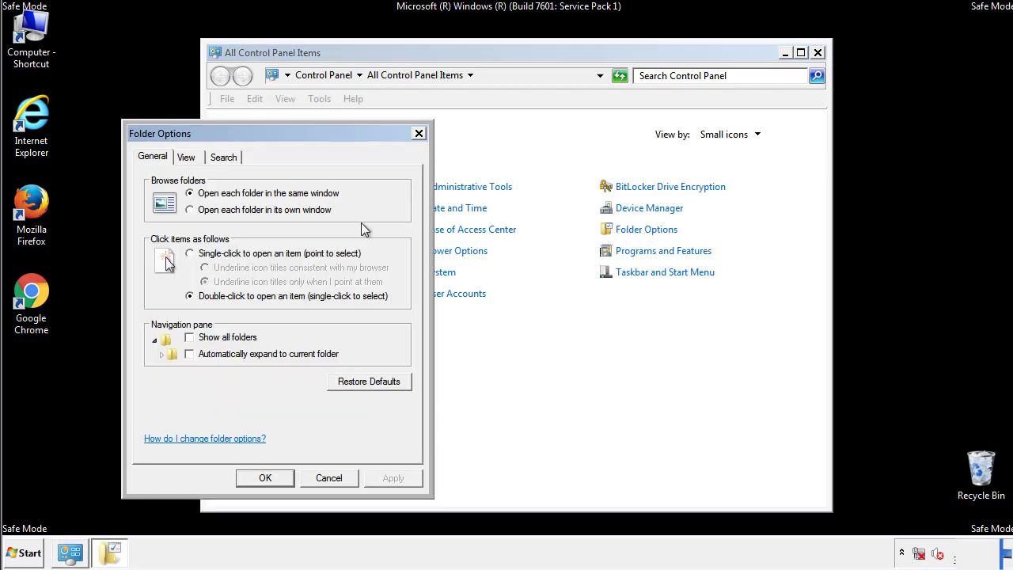
{"action": "left_click", "coordinate": [186, 157]}
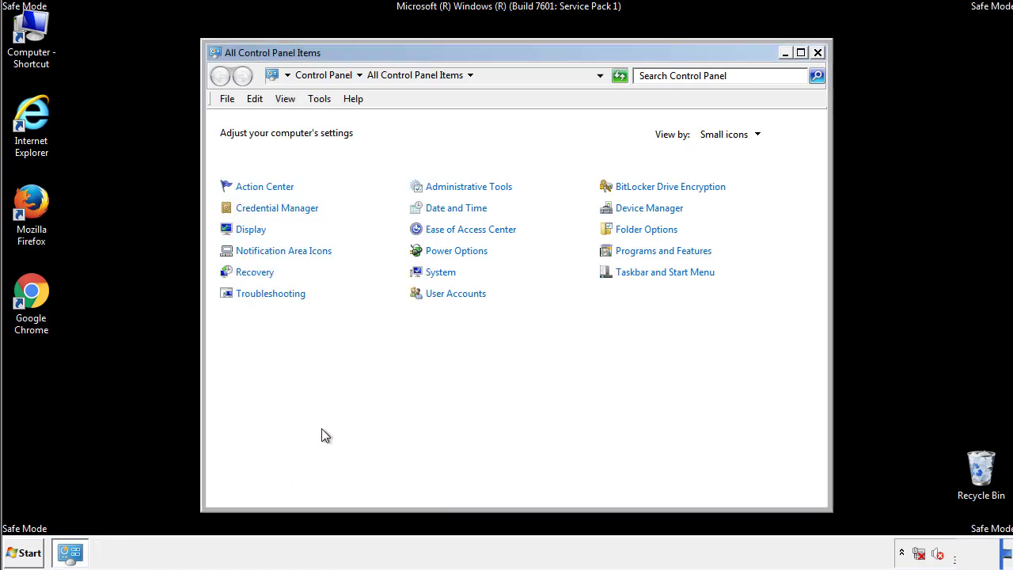
{"action": "left_click", "coordinate": [816, 52]}
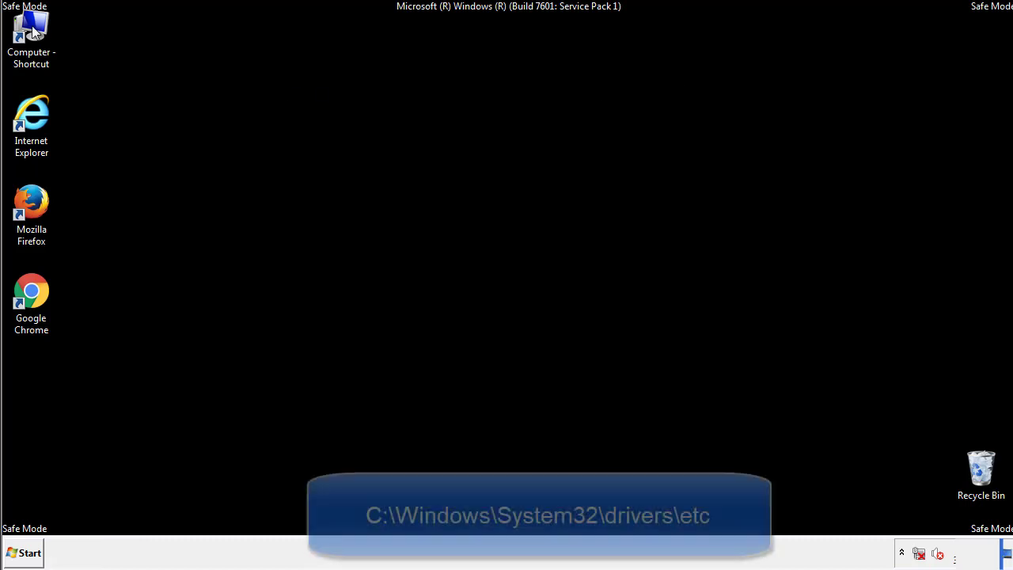
Step: Browse from Computer down to C:\Windows\System32\drivers\etc in Explorer
{"action": "double_click", "coordinate": [32, 31]}
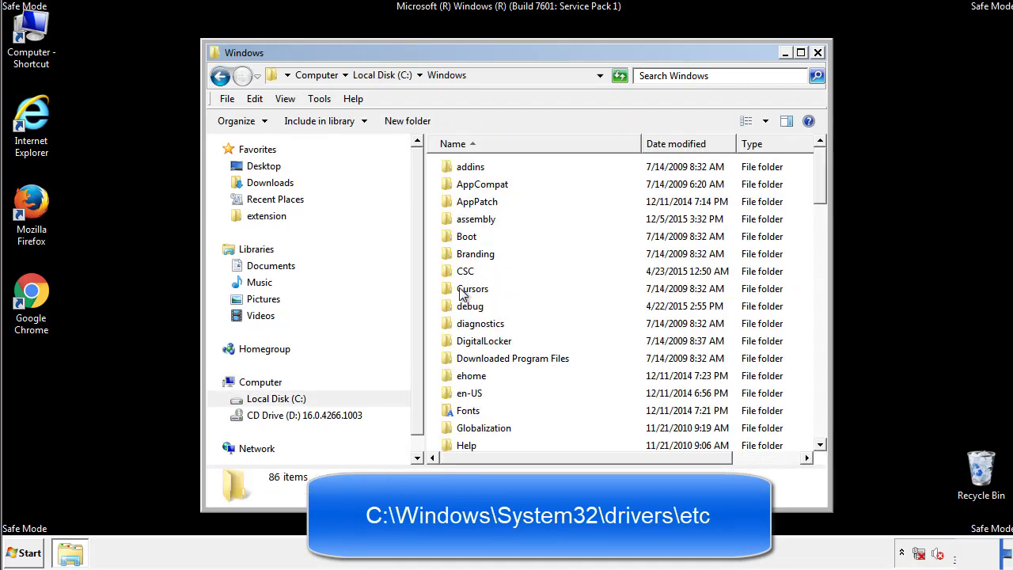
{"action": "scroll", "scroll_direction": "down", "scroll_amount": 3}
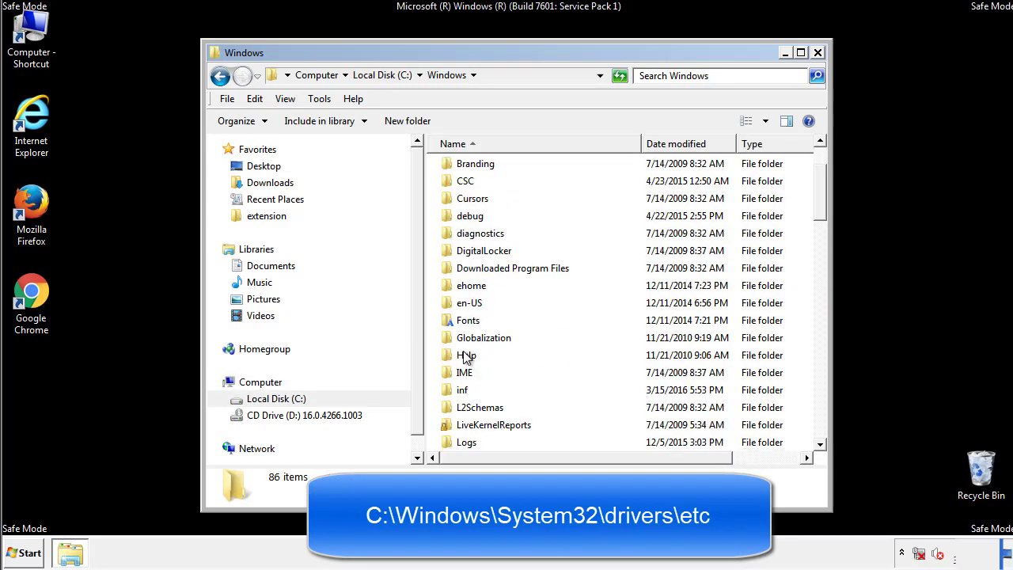
{"action": "scroll", "scroll_direction": "down", "scroll_amount": 3}
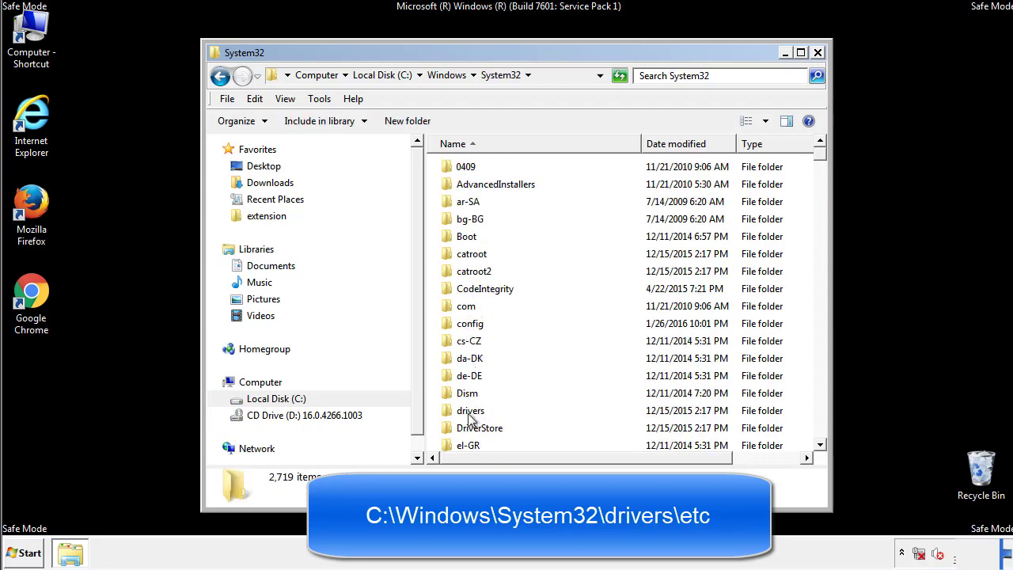
{"action": "double_click", "coordinate": [470, 410]}
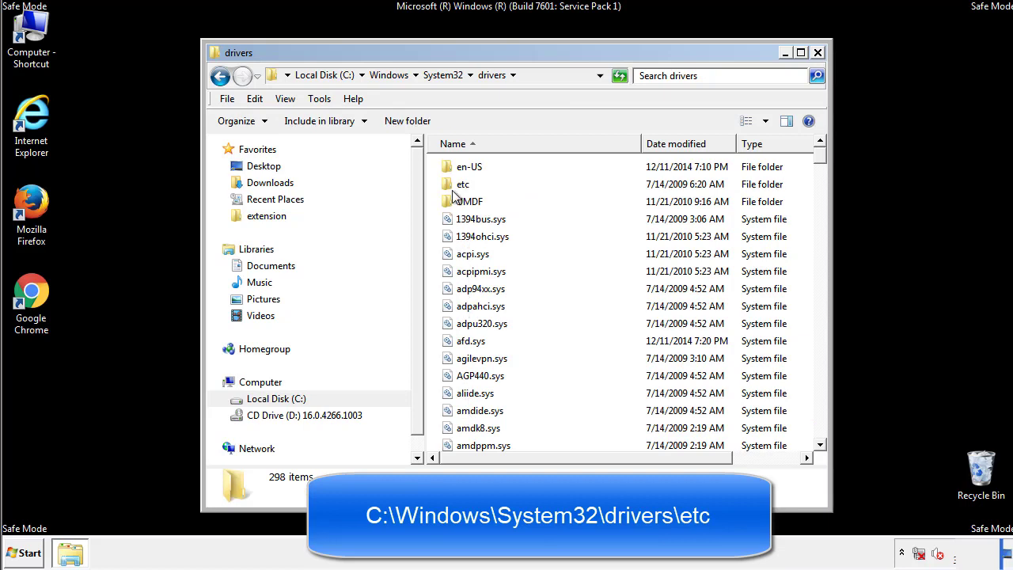
{"action": "double_click", "coordinate": [462, 184]}
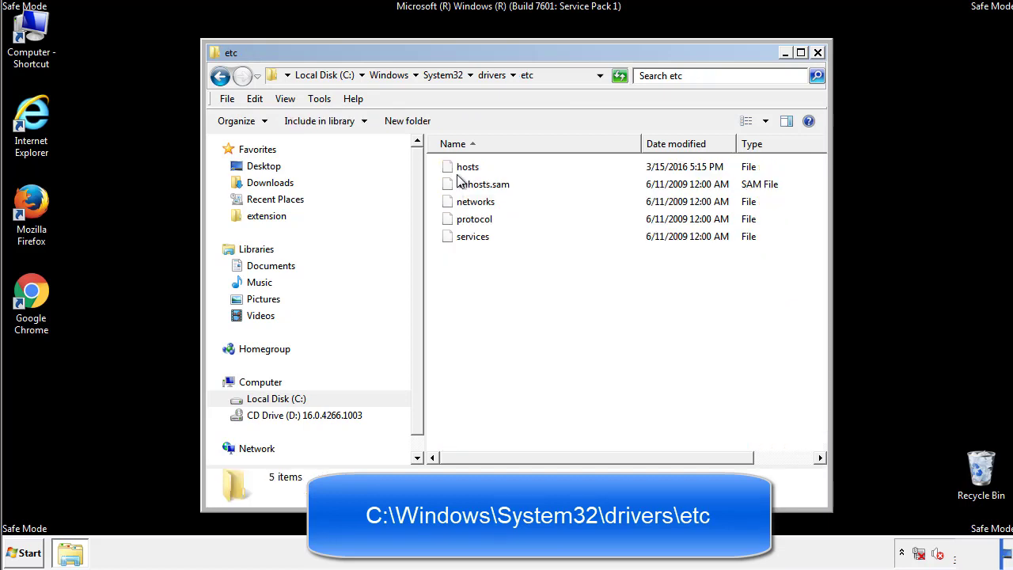
Step: Open the hosts file in Notepad via Open with
{"action": "double_click", "coordinate": [467, 166]}
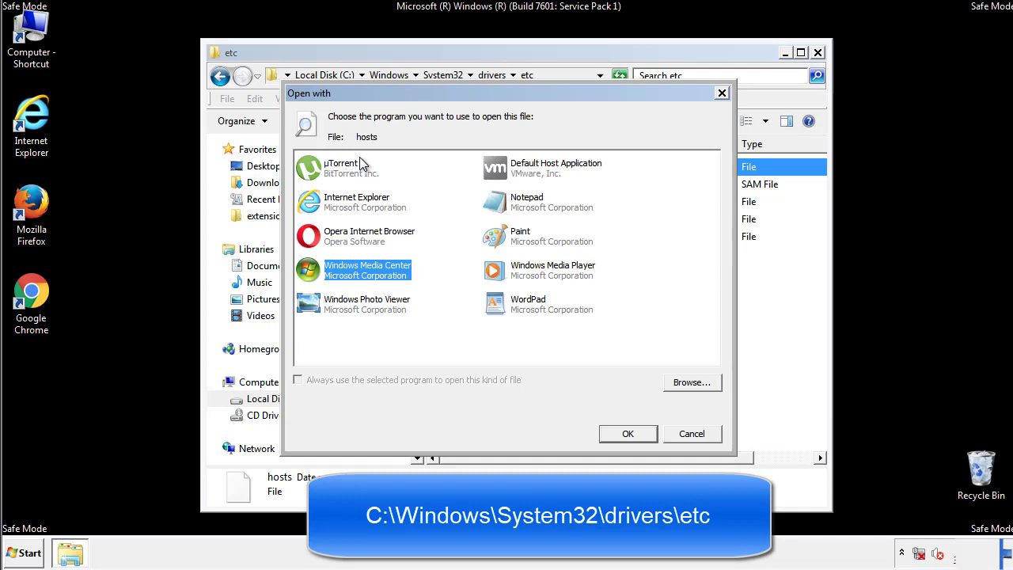
{"action": "mouse_move", "coordinate": [513, 209]}
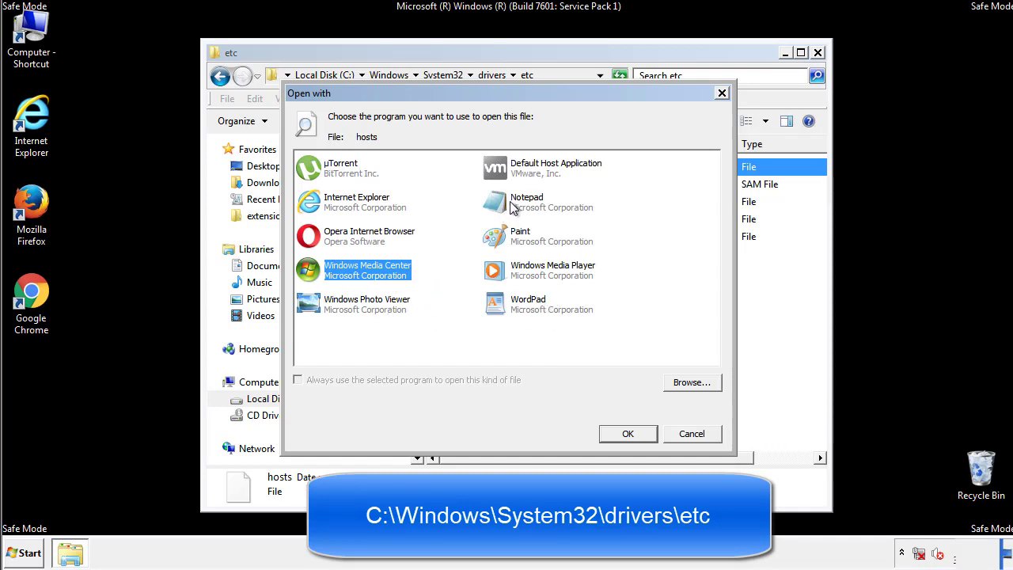
{"action": "left_click", "coordinate": [627, 434]}
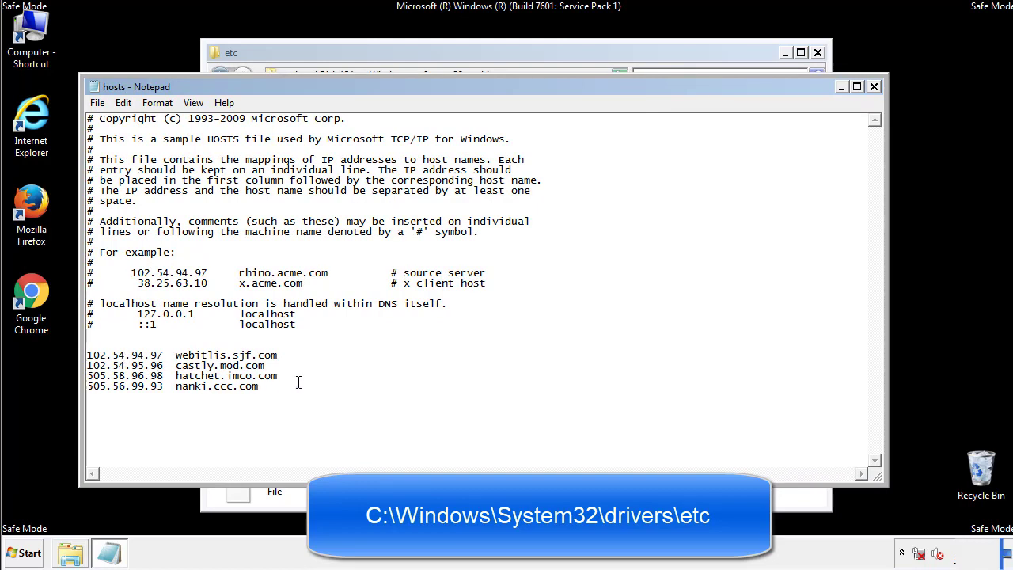
Step: Delete the four suspicious address entries at the bottom and save the hosts file
{"action": "left_click_drag", "start_coordinate": [89, 354], "coordinate": [276, 388]}
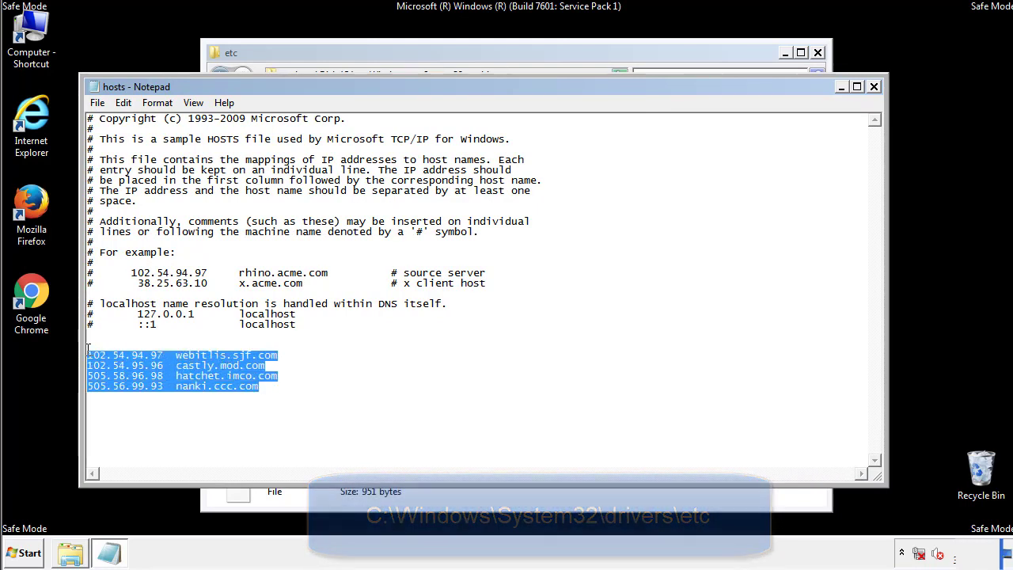
{"action": "key", "text": "Delete"}
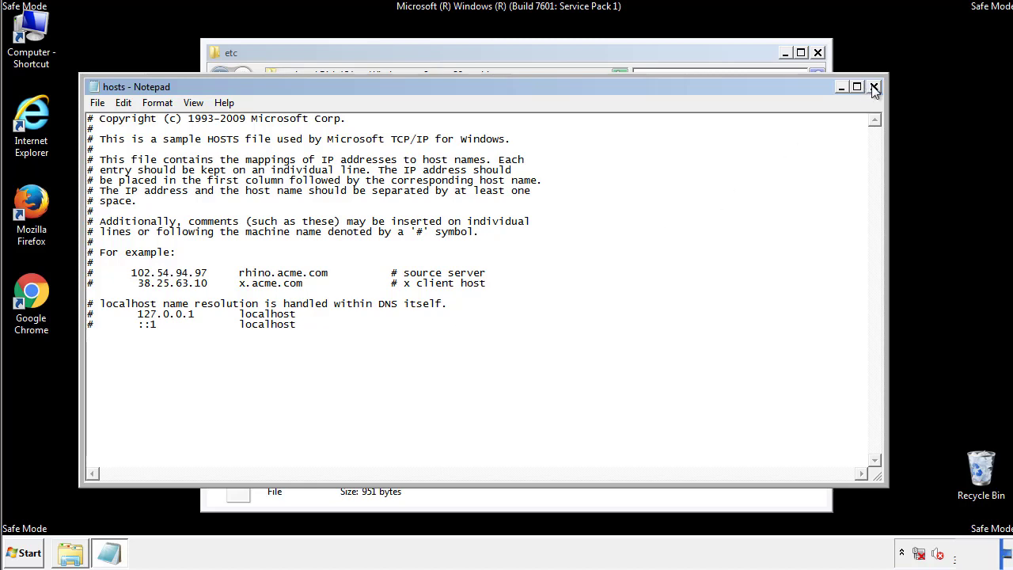
{"action": "left_click", "coordinate": [874, 86]}
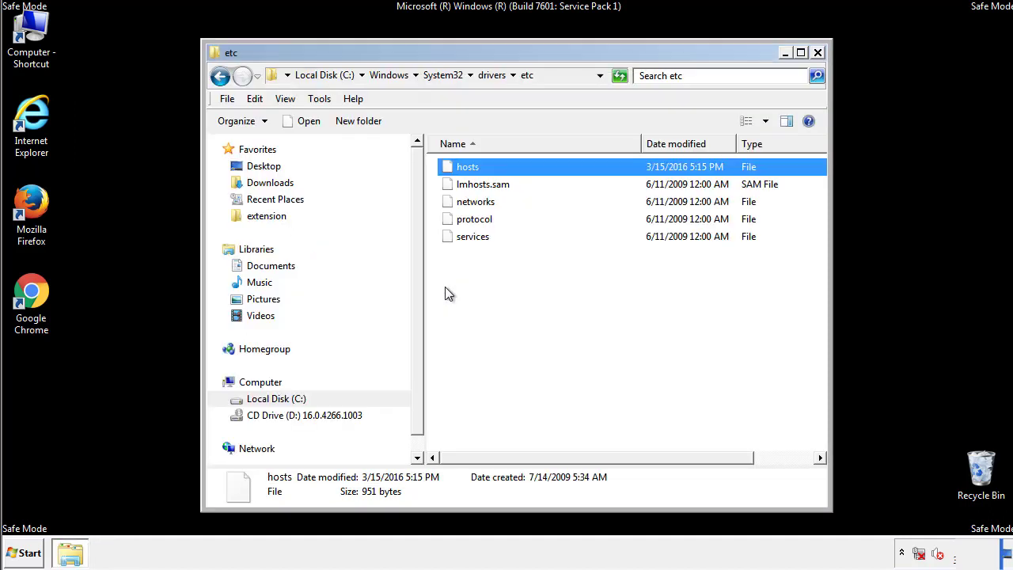
{"action": "left_click", "coordinate": [594, 317]}
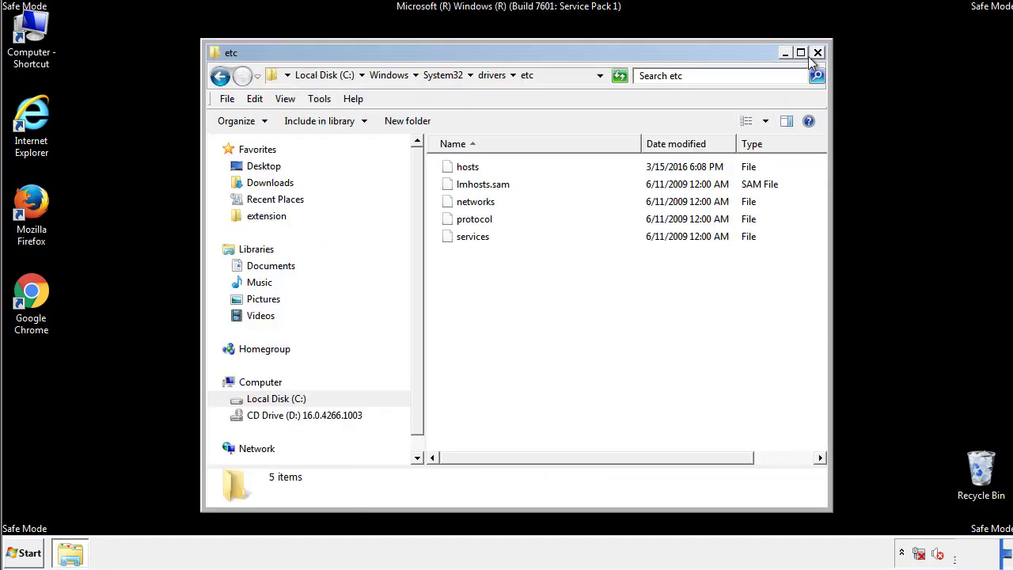
Step: Close the etc folder and open the Startup folder from All Programs
{"action": "left_click", "coordinate": [817, 52]}
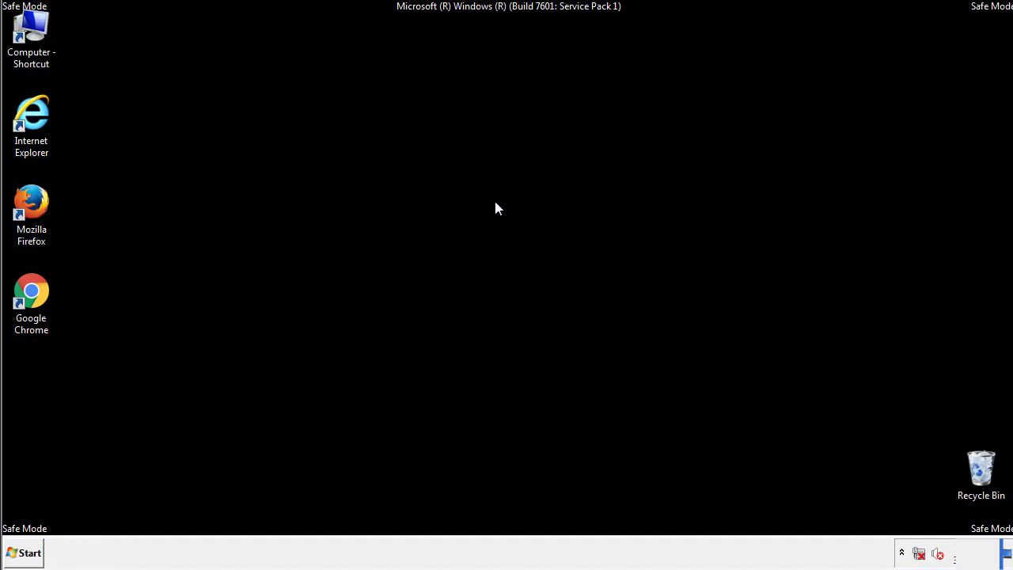
{"action": "left_click", "coordinate": [24, 553]}
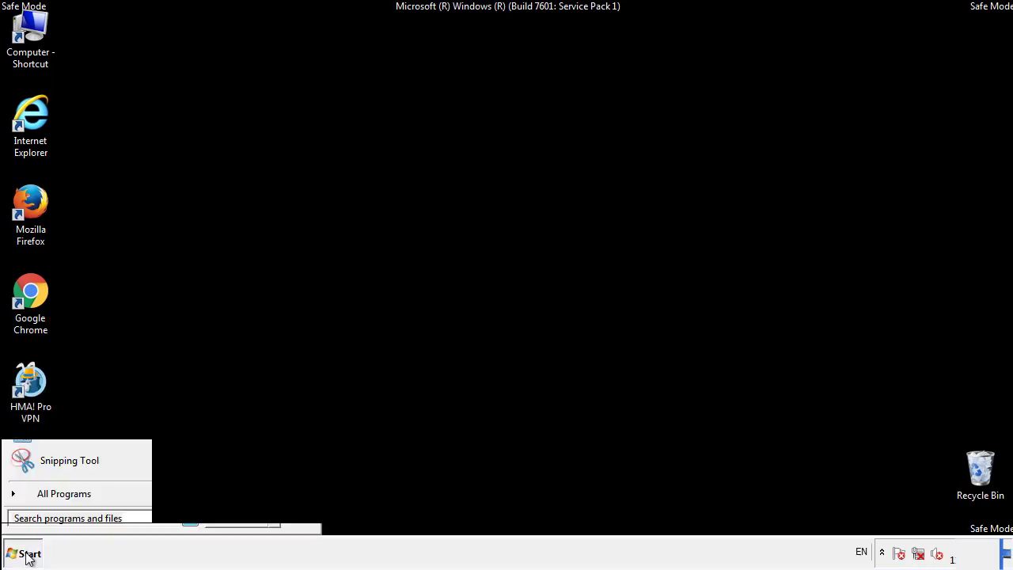
{"action": "left_click", "coordinate": [63, 494]}
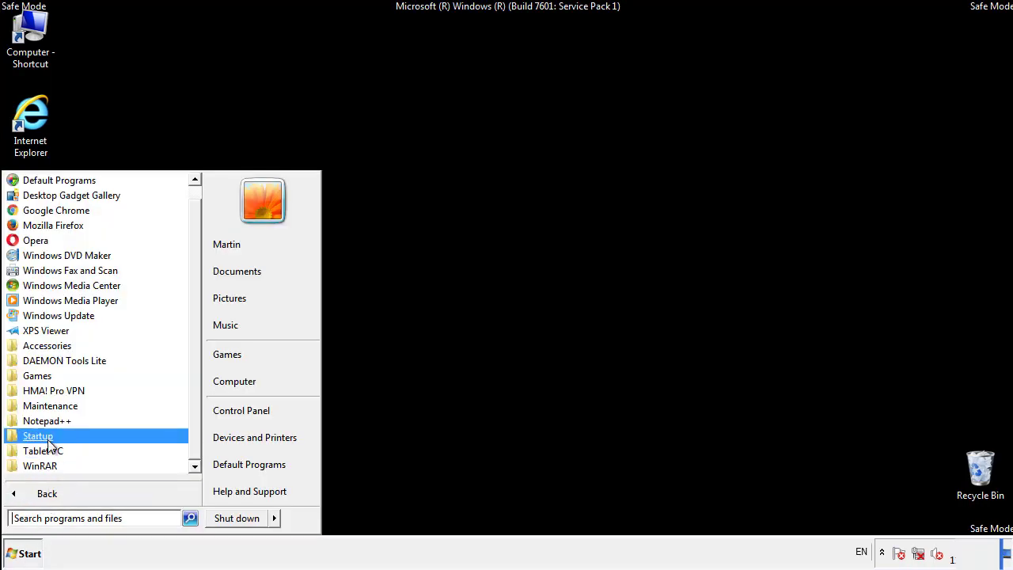
{"action": "right_click", "coordinate": [38, 435]}
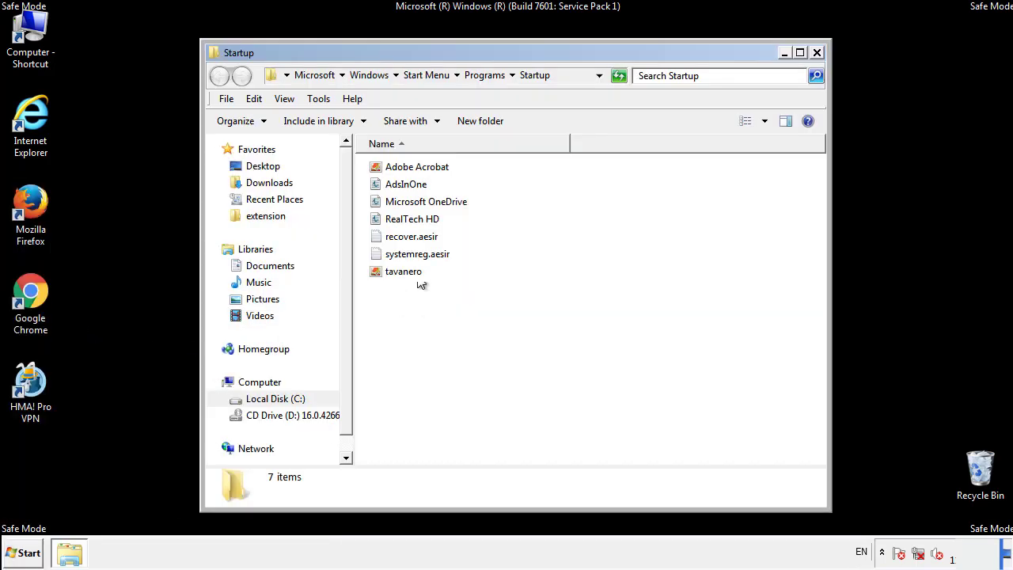
Step: Delete AdsInOne, tavanero and the two .aesir items to the Recycle Bin, then close the folder
{"action": "left_click", "coordinate": [406, 184]}
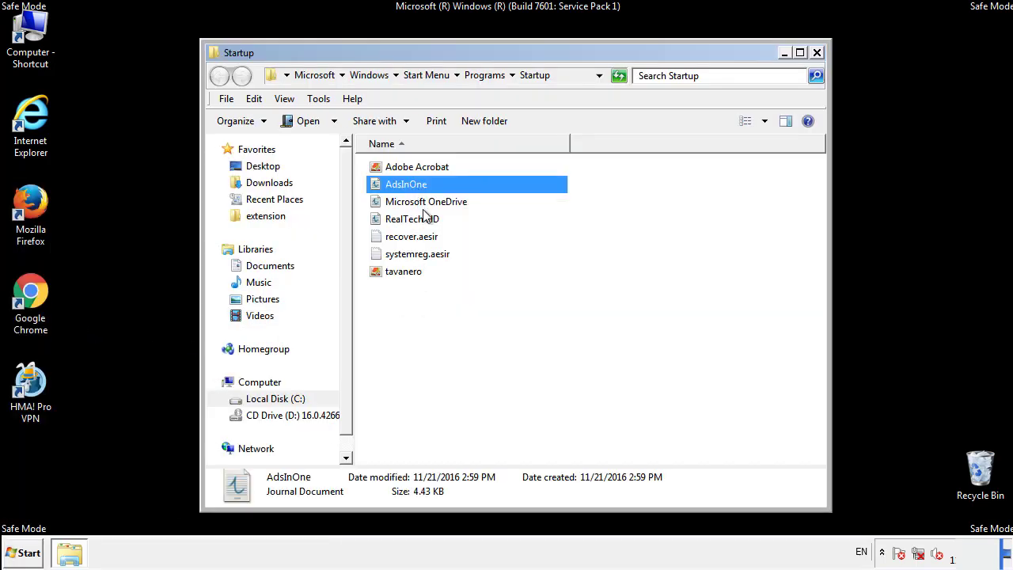
{"action": "left_click", "coordinate": [418, 253]}
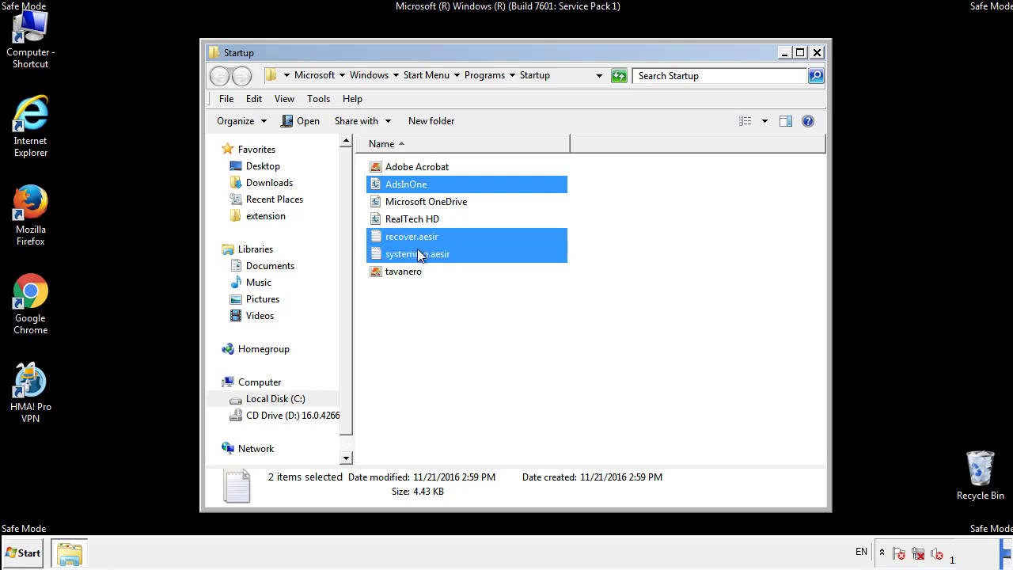
{"action": "right_click", "coordinate": [404, 273]}
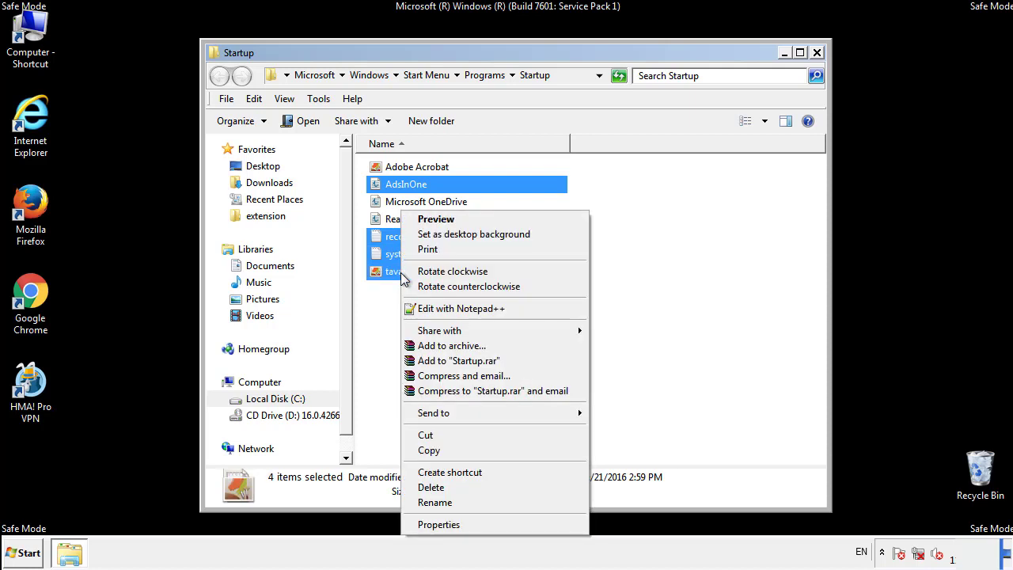
{"action": "left_click", "coordinate": [431, 488]}
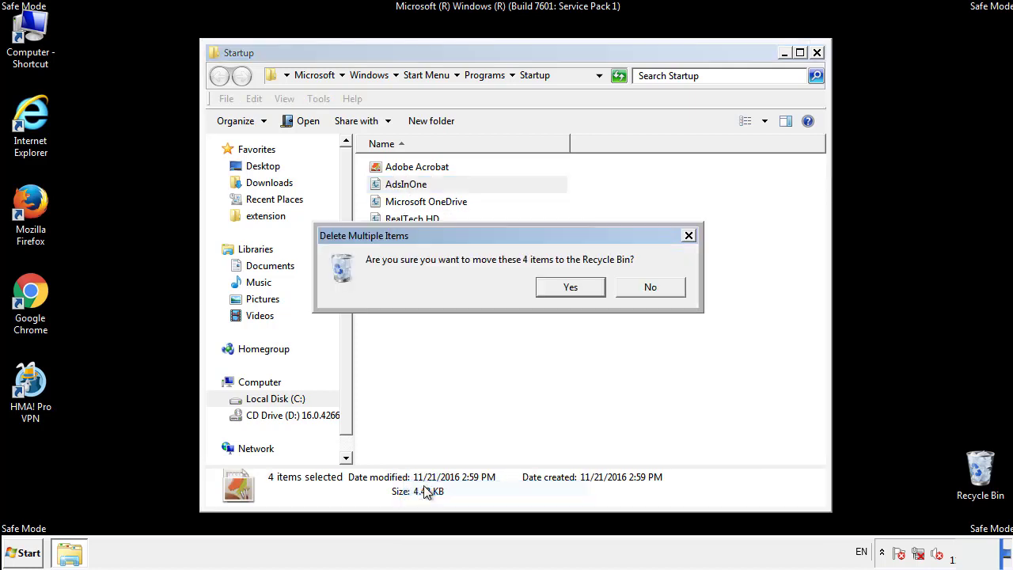
{"action": "left_click", "coordinate": [570, 287]}
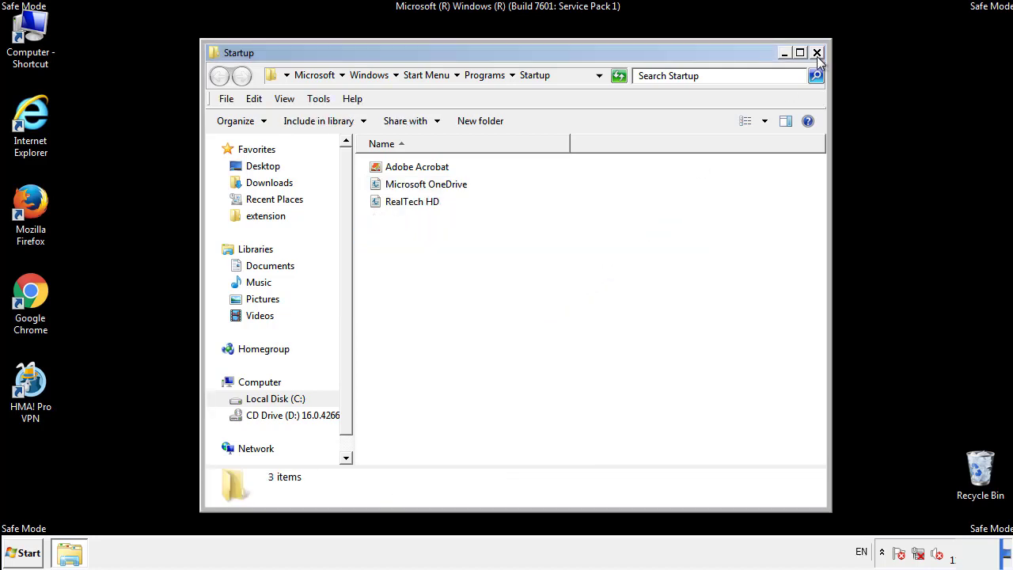
{"action": "left_click", "coordinate": [817, 53]}
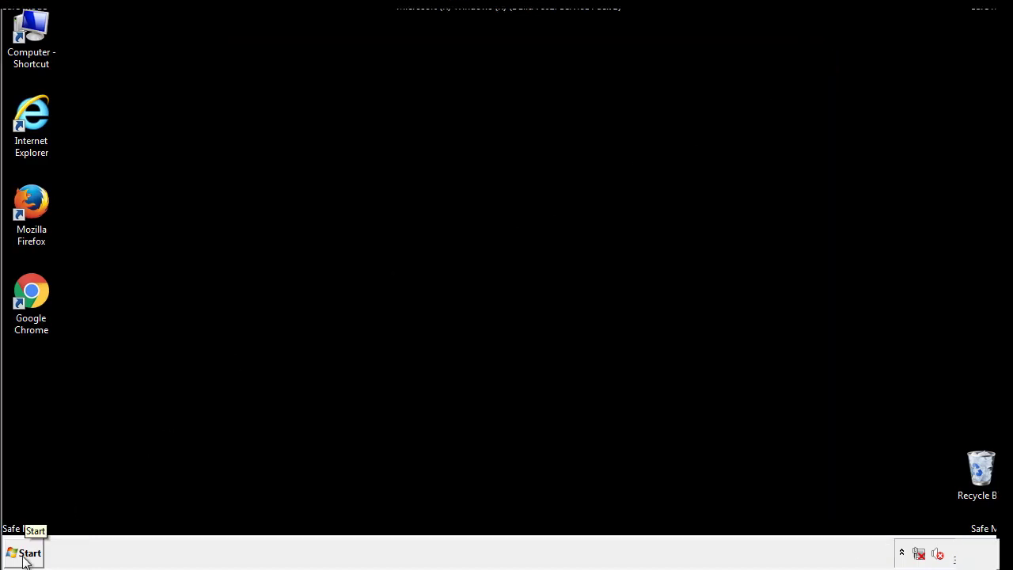
Step: Start regedit and expand HKLM\SOFTWARE\Microsoft down toward the Windows key
{"action": "left_click", "coordinate": [24, 553]}
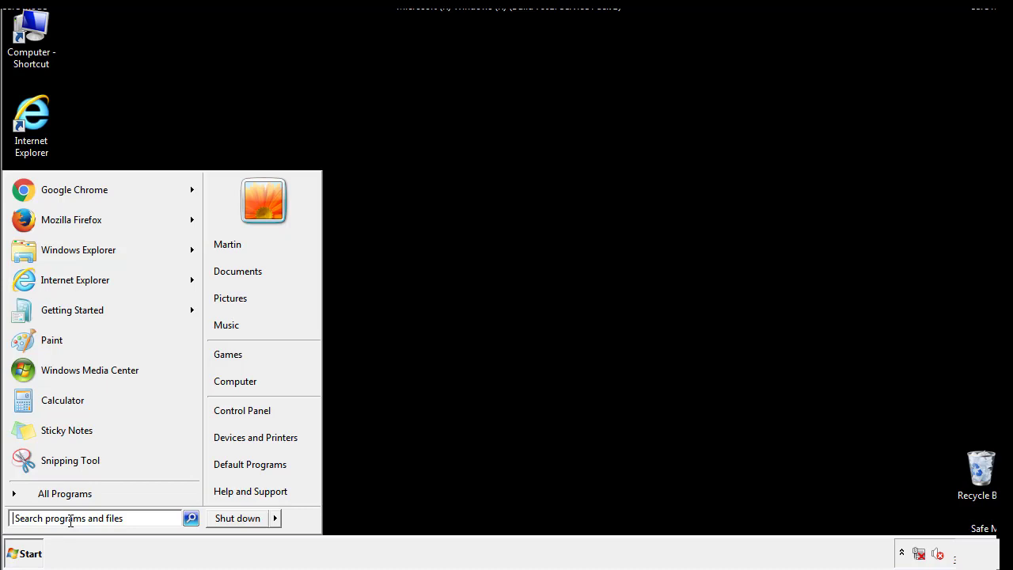
{"action": "type", "text": "reged"}
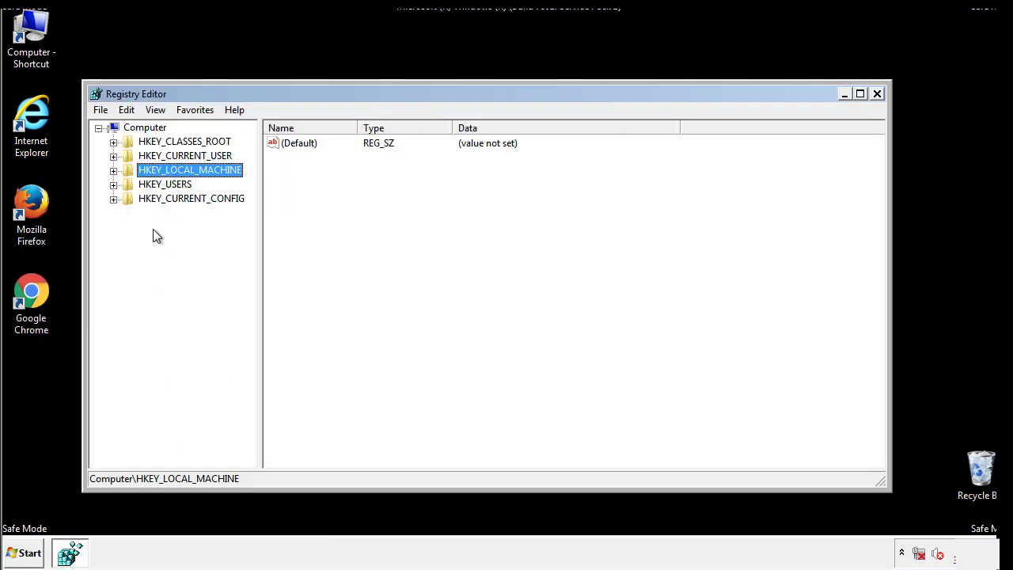
{"action": "left_click", "coordinate": [114, 170]}
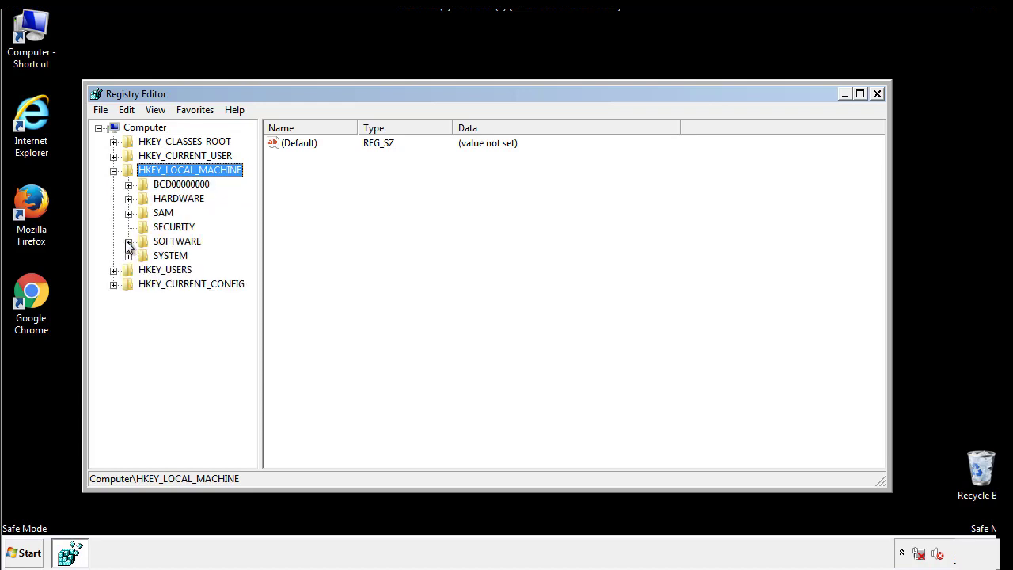
{"action": "left_click", "coordinate": [128, 240]}
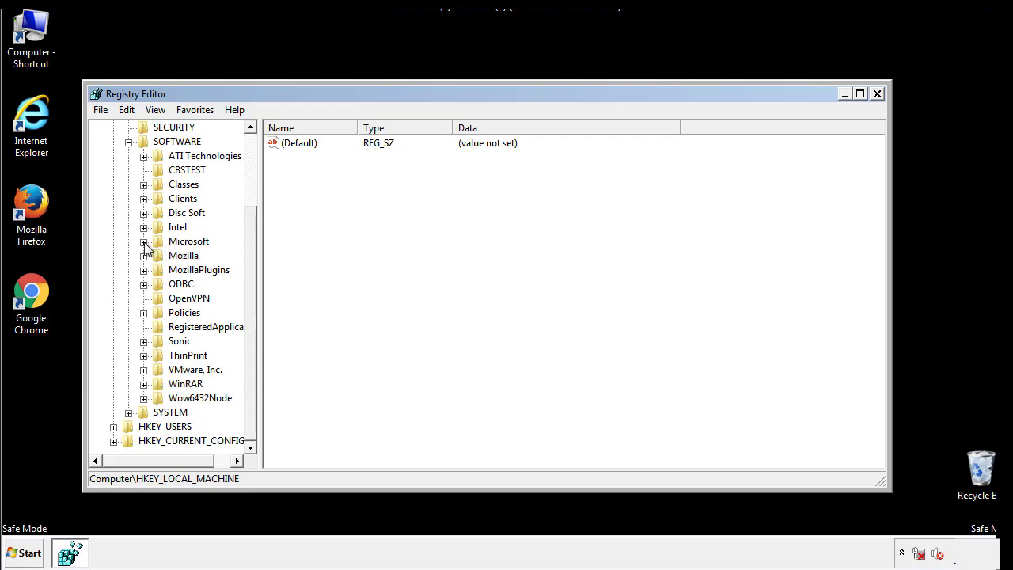
{"action": "left_click", "coordinate": [142, 240]}
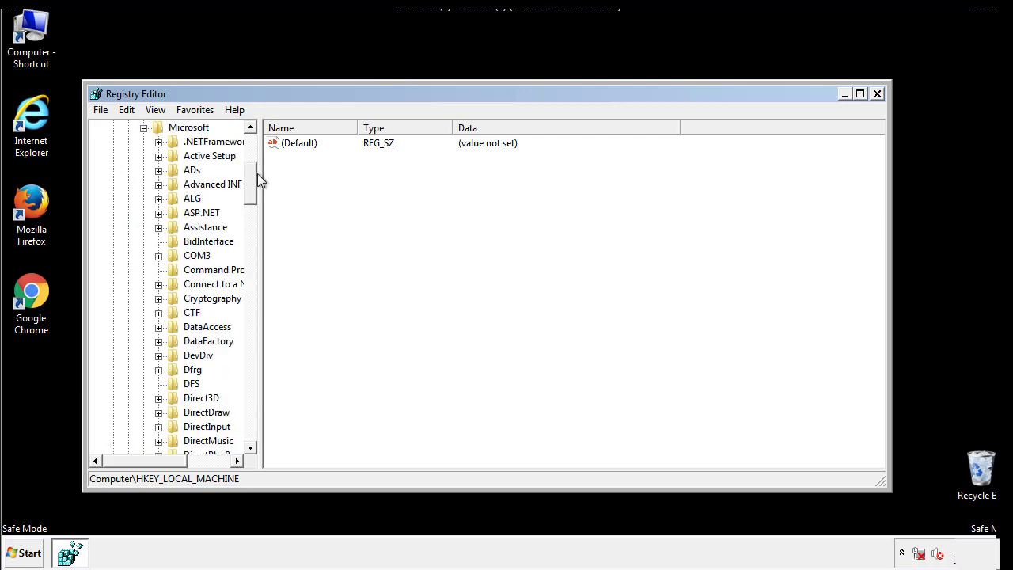
{"action": "scroll", "scroll_direction": "down", "scroll_amount": 3}
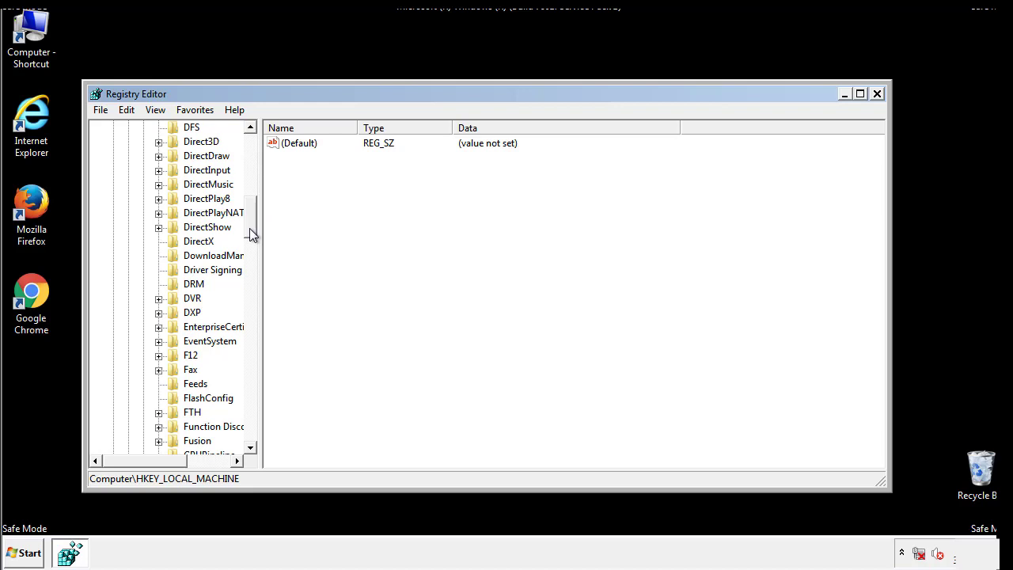
{"action": "scroll", "scroll_direction": "down", "scroll_amount": 3}
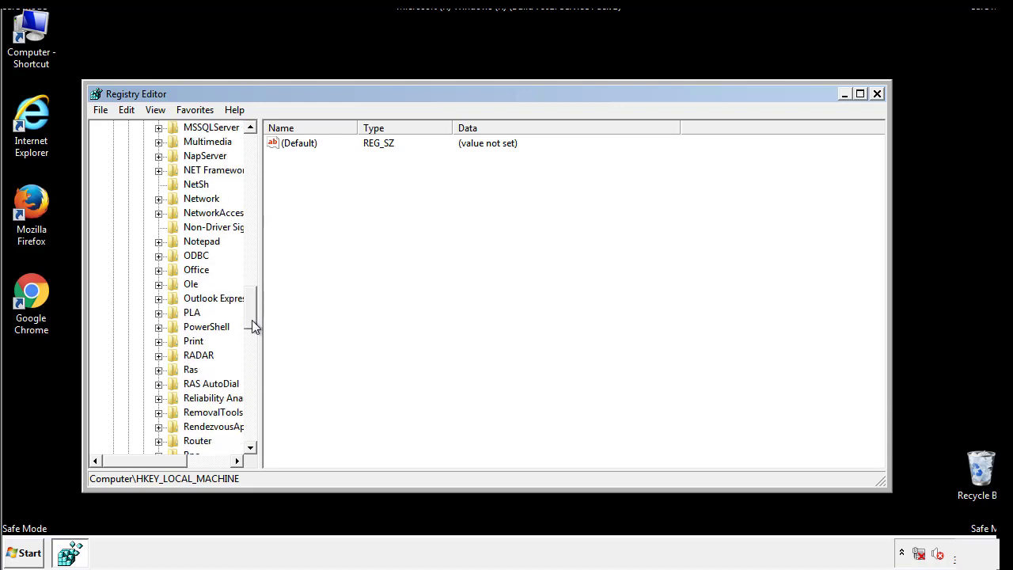
{"action": "scroll", "scroll_direction": "down", "scroll_amount": 3}
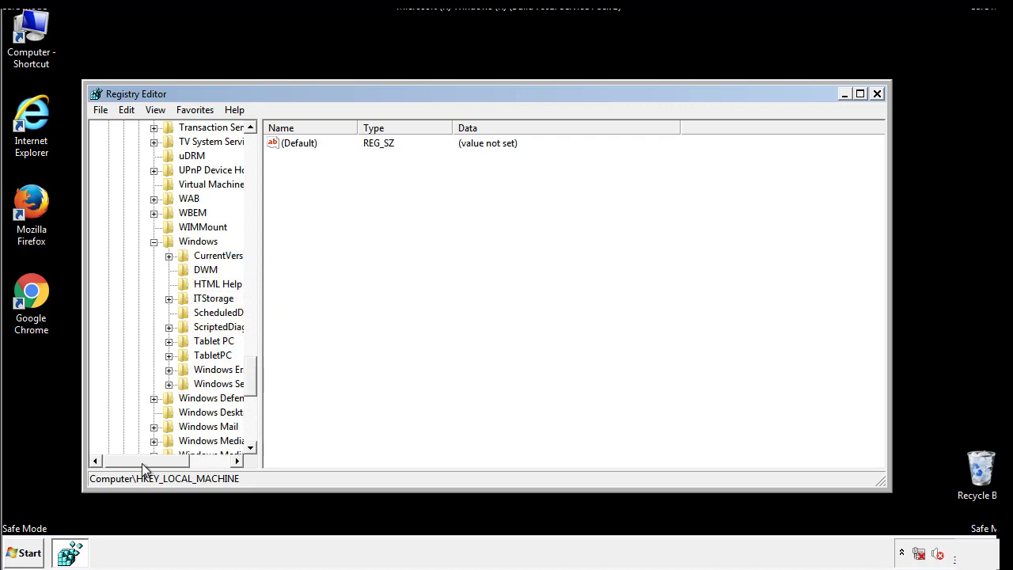
Step: Open the CurrentVersion\Run key to show its startup values
{"action": "left_click", "coordinate": [168, 255]}
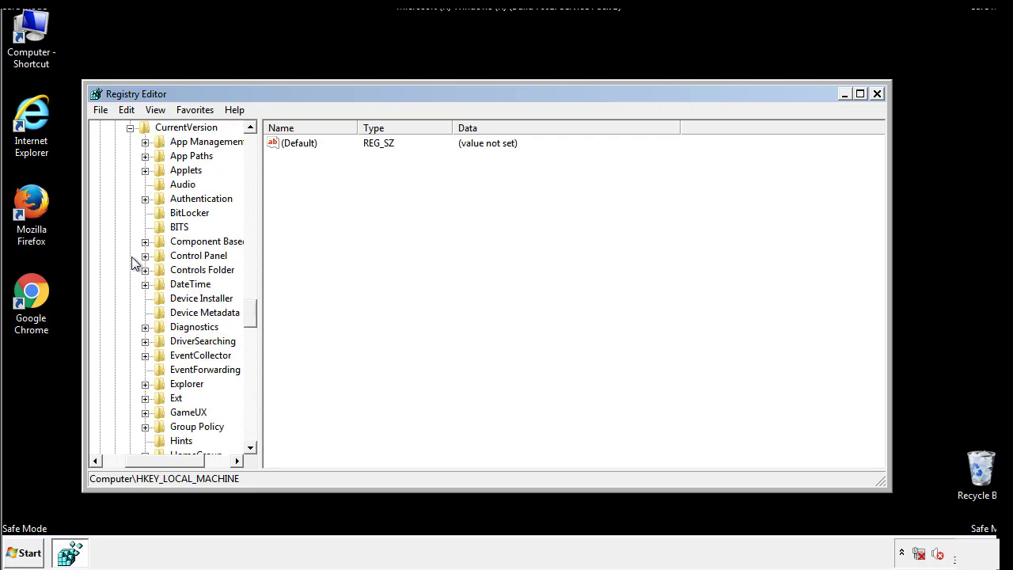
{"action": "scroll", "scroll_direction": "down", "scroll_amount": 3}
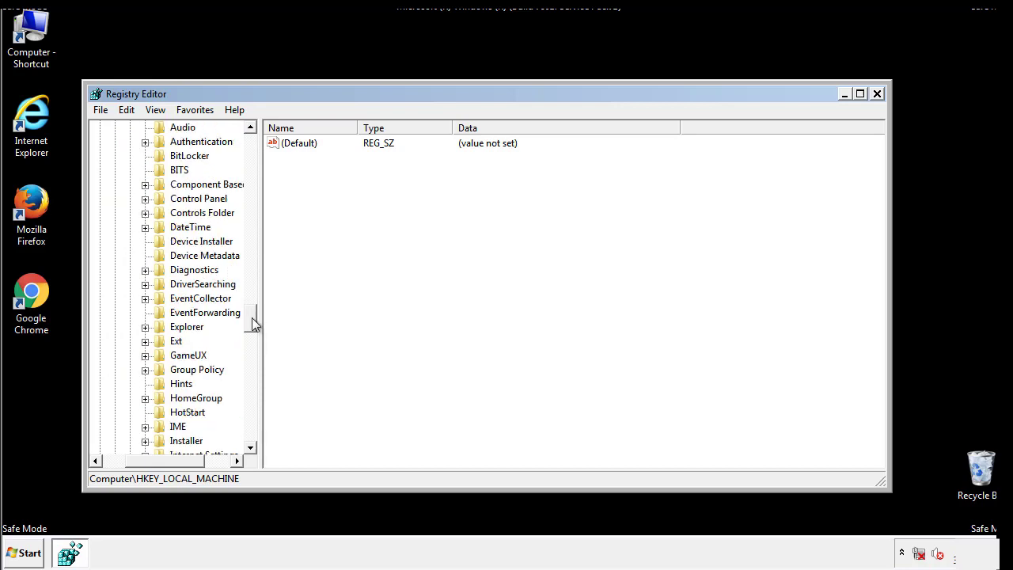
{"action": "scroll", "scroll_direction": "down", "scroll_amount": 3}
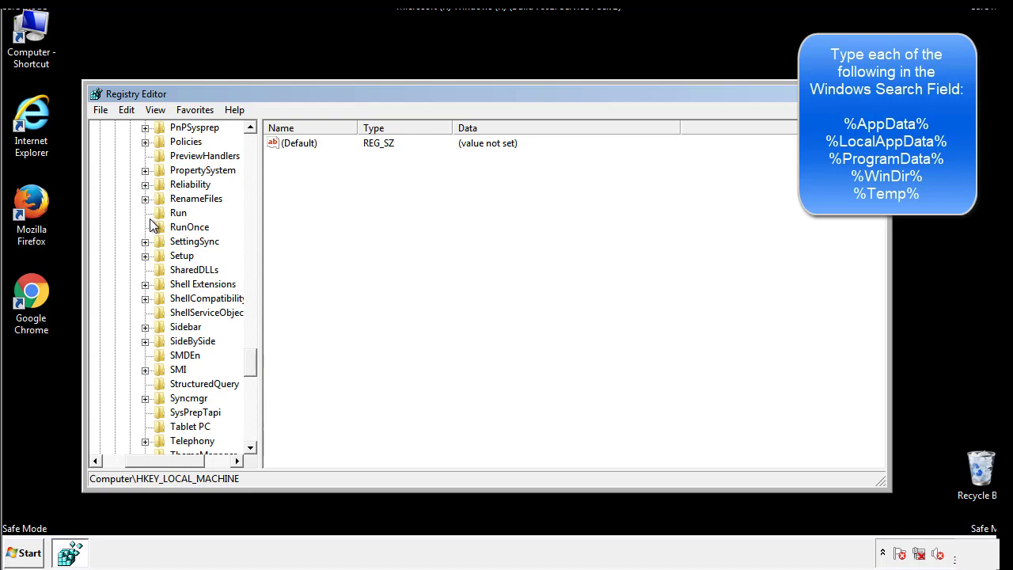
{"action": "left_click", "coordinate": [177, 212]}
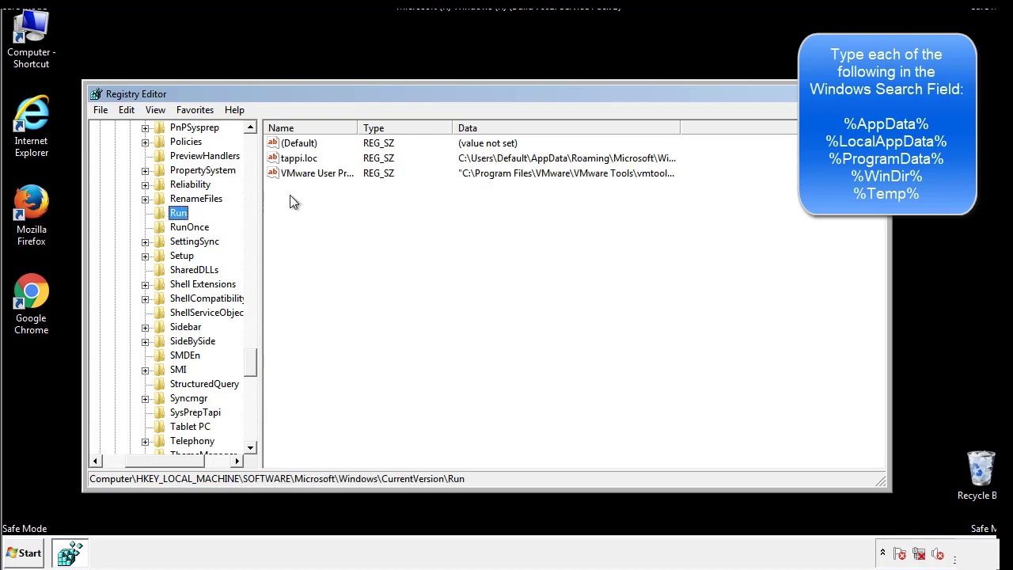
{"action": "mouse_move", "coordinate": [652, 174]}
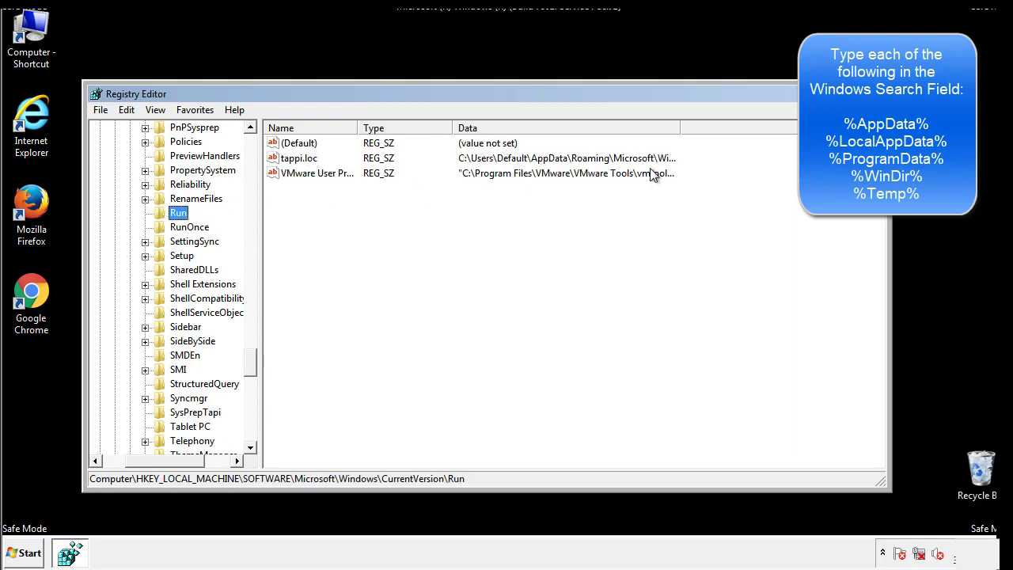
Step: Permanently delete the suspicious tappi.loc value from the Run key
{"action": "left_click", "coordinate": [299, 159]}
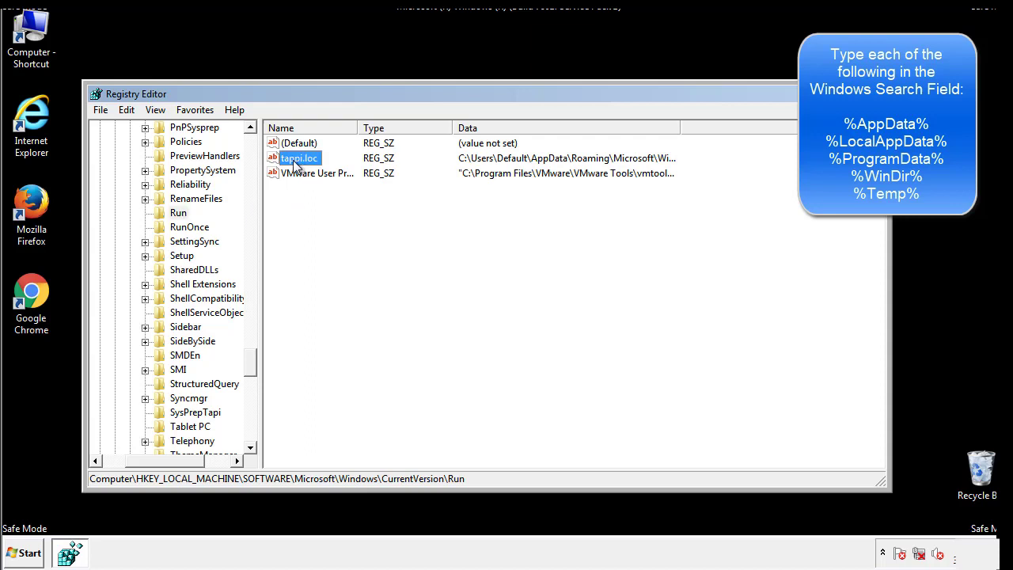
{"action": "key", "text": "Delete"}
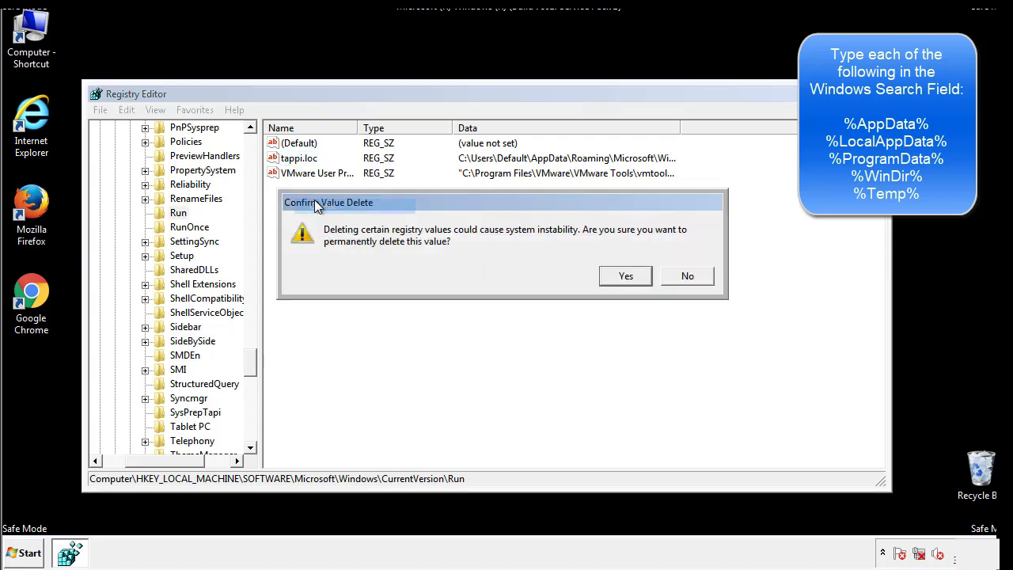
{"action": "left_click", "coordinate": [624, 276]}
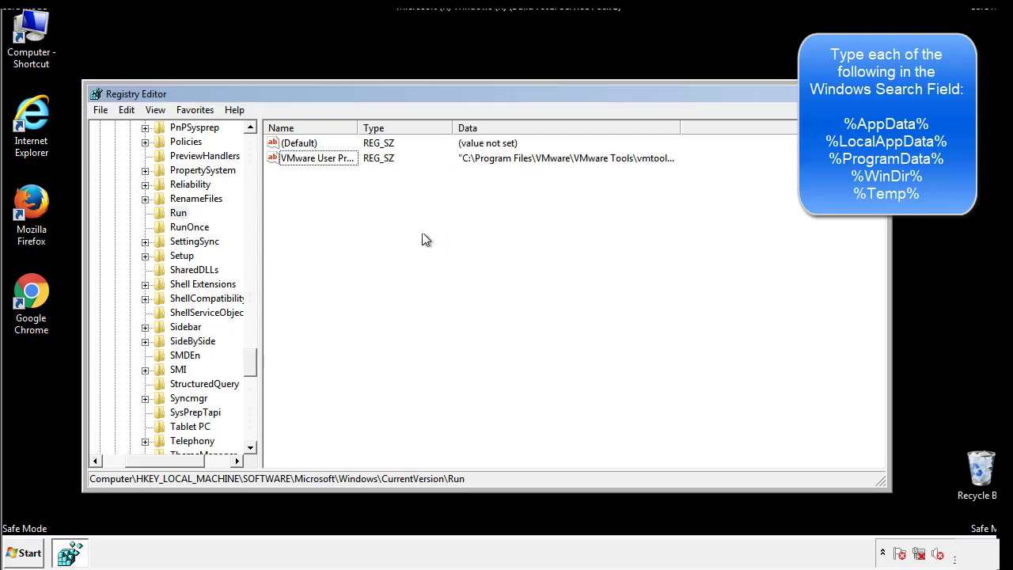
{"action": "scroll", "scroll_direction": "down", "scroll_amount": 3}
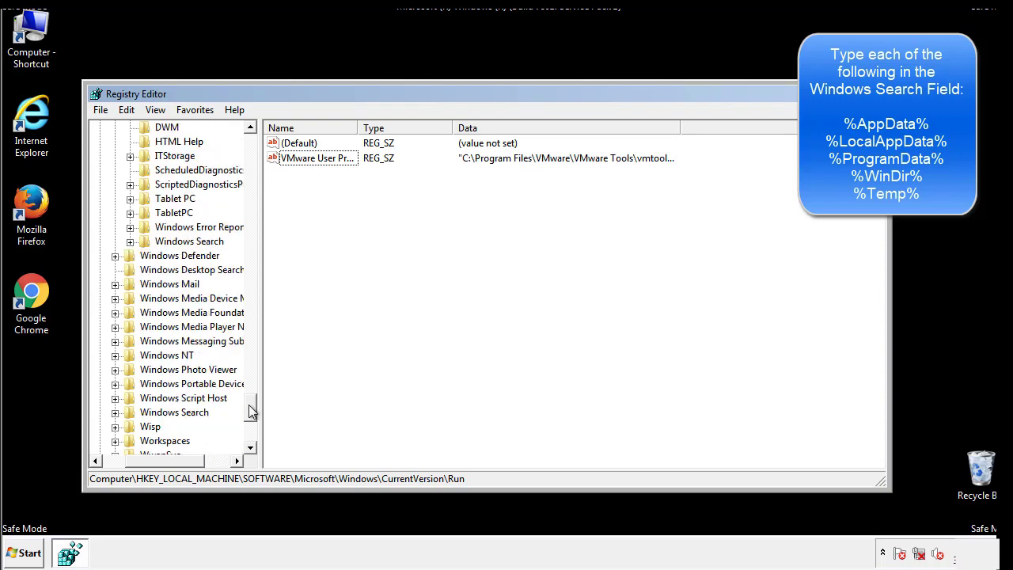
{"action": "scroll", "scroll_direction": "down", "scroll_amount": 3}
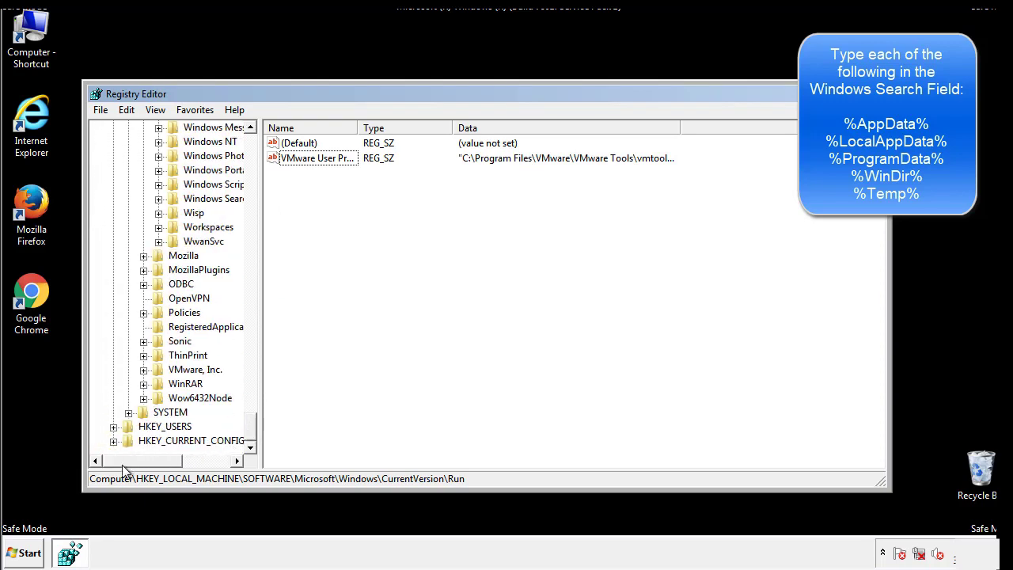
{"action": "scroll", "scroll_direction": "up", "scroll_amount": 3}
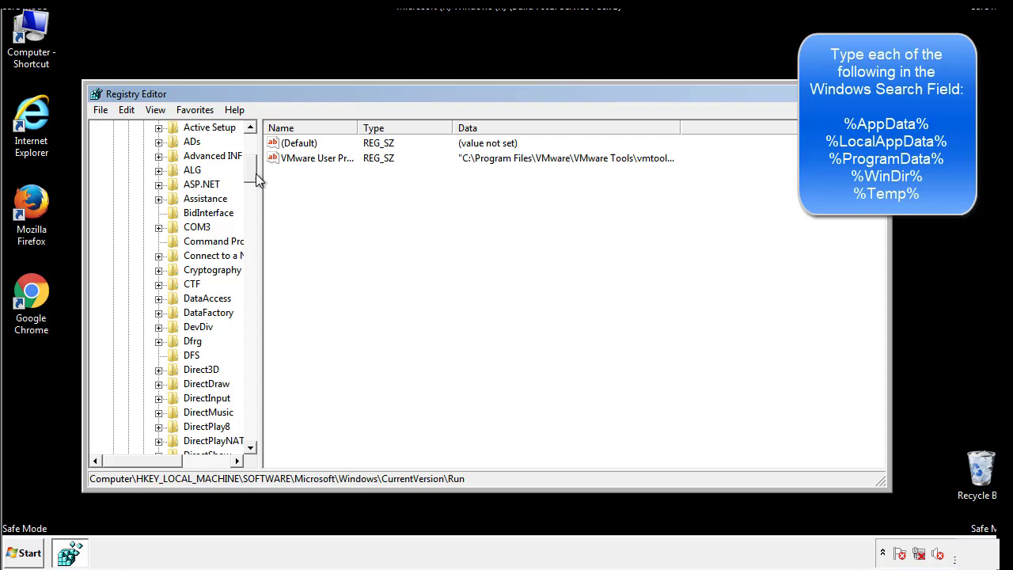
Step: Collapse HKLM and expand HKEY_CURRENT_USER\Software toward the Windows key
{"action": "left_click", "coordinate": [114, 170]}
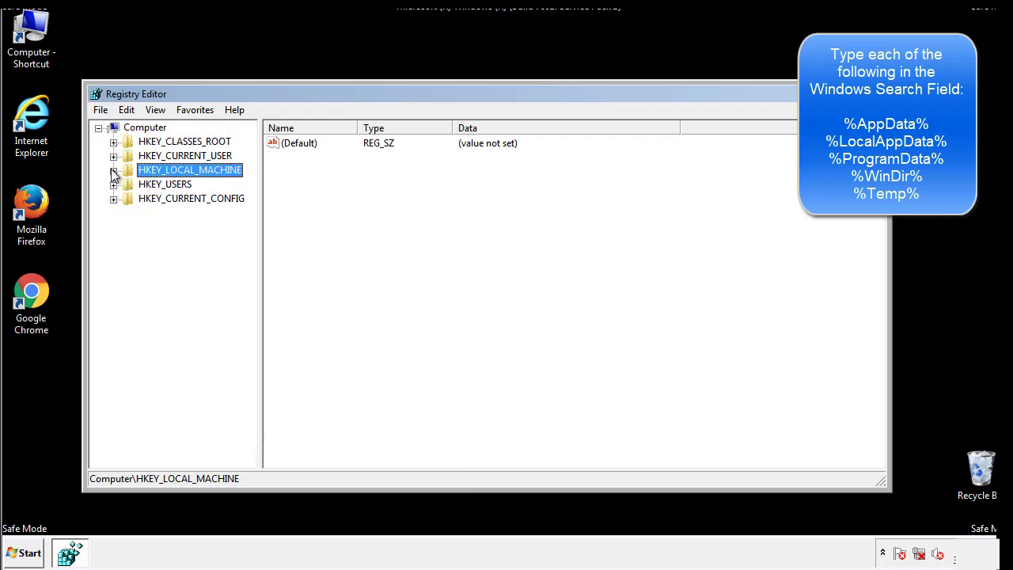
{"action": "left_click", "coordinate": [114, 155]}
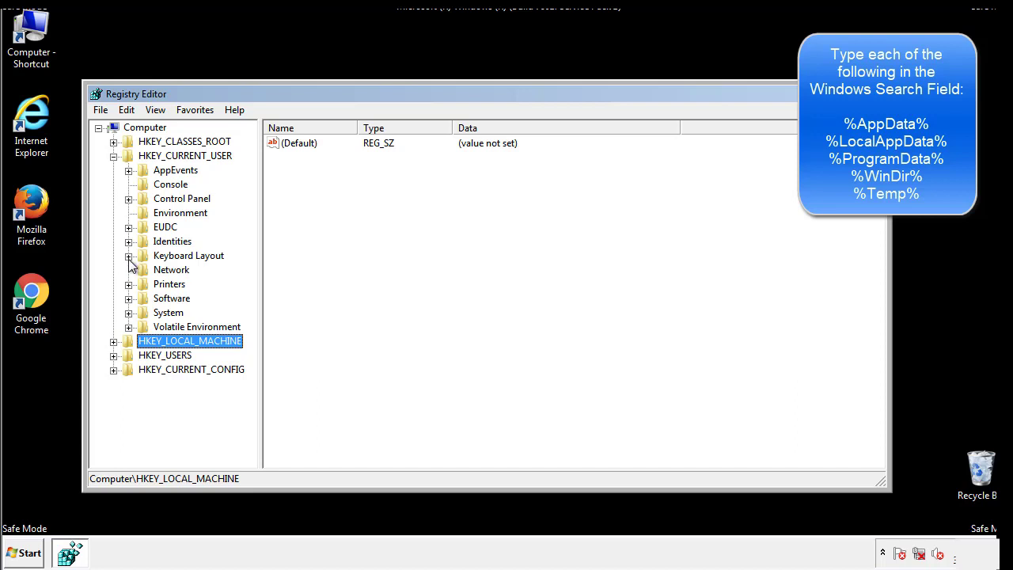
{"action": "left_click", "coordinate": [128, 298]}
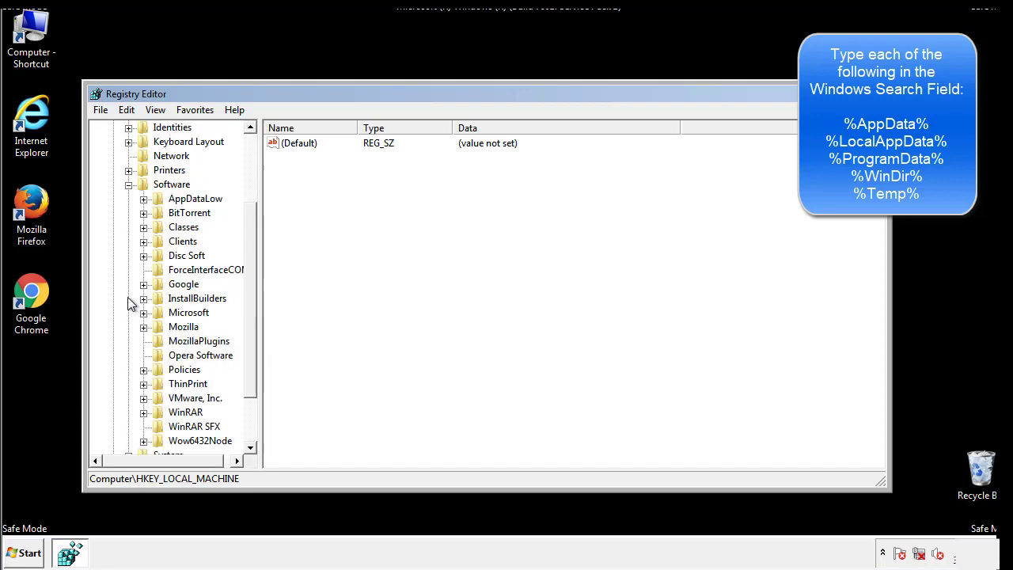
{"action": "scroll", "scroll_direction": "down", "scroll_amount": 3}
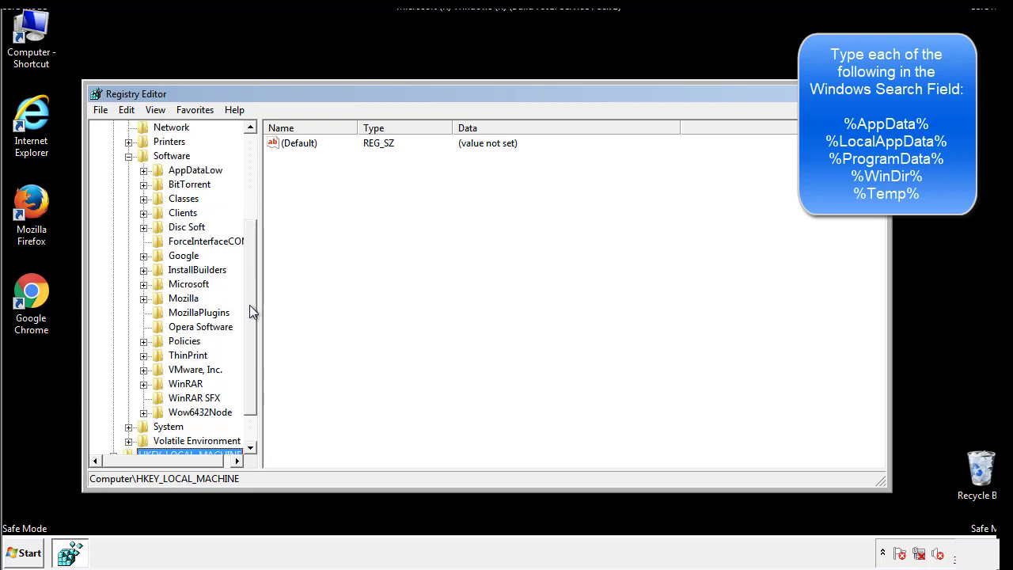
{"action": "mouse_move", "coordinate": [162, 318]}
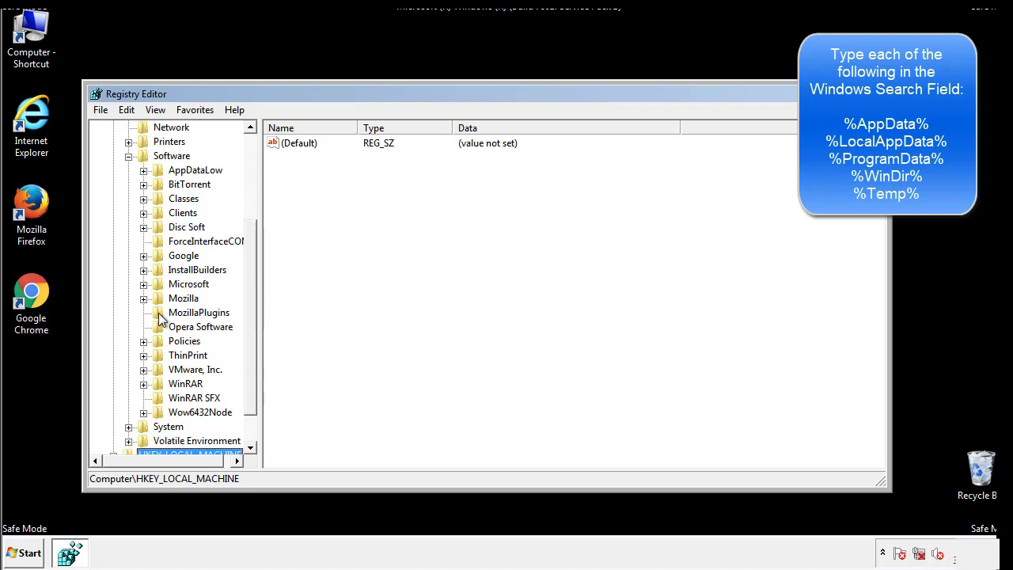
{"action": "mouse_move", "coordinate": [155, 215]}
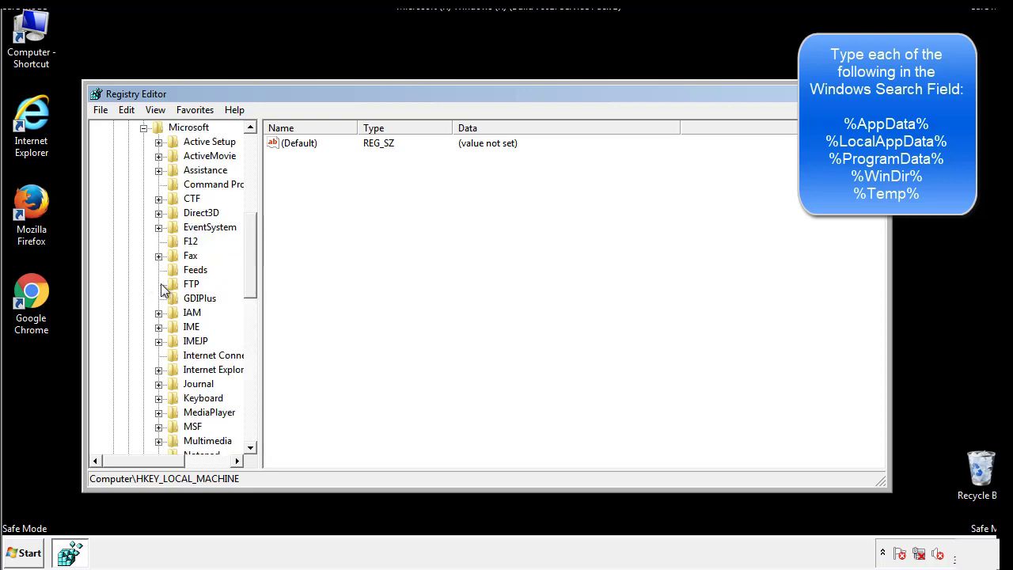
{"action": "scroll", "scroll_direction": "down", "scroll_amount": 3}
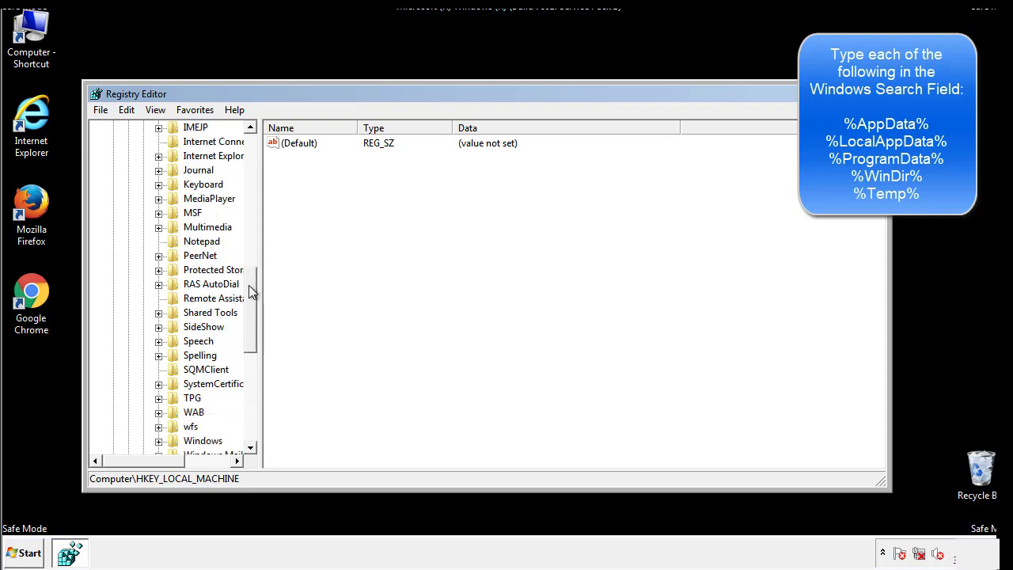
{"action": "scroll", "scroll_direction": "down", "scroll_amount": 3}
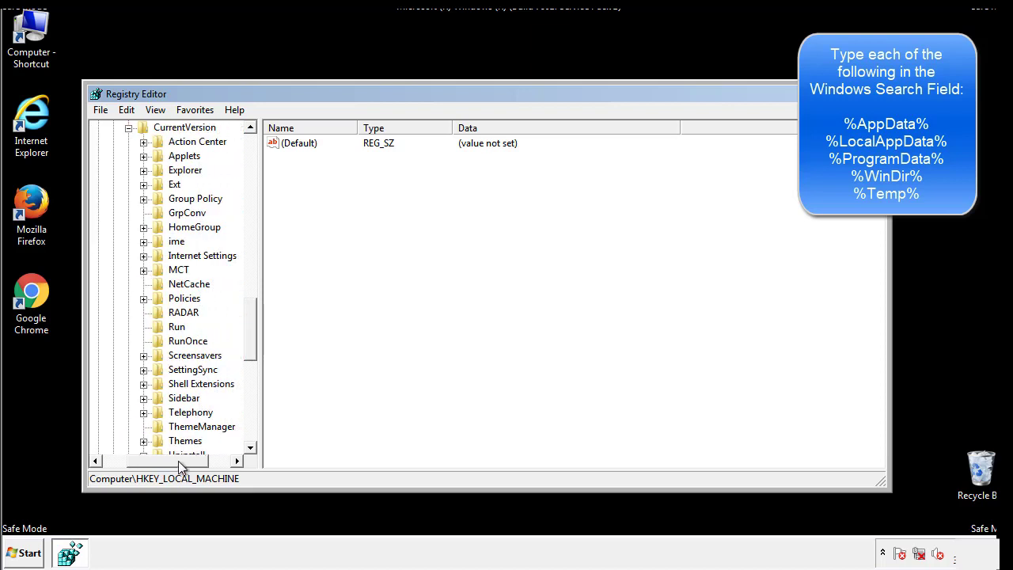
Step: Inspect the current-user Run key holding only a DAEMON Tools entry, then back out to Windows
{"action": "left_click", "coordinate": [177, 326]}
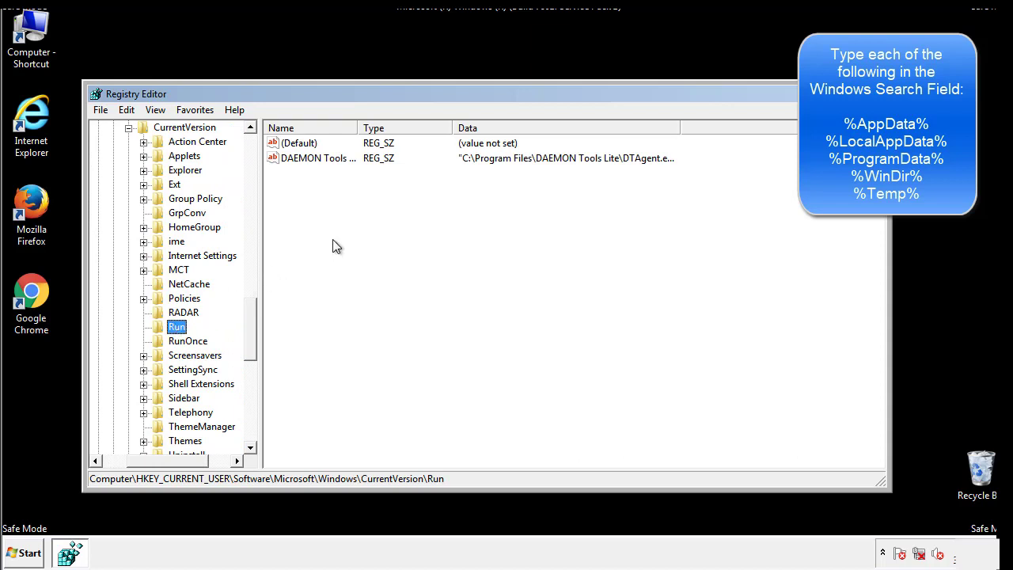
{"action": "mouse_move", "coordinate": [329, 174]}
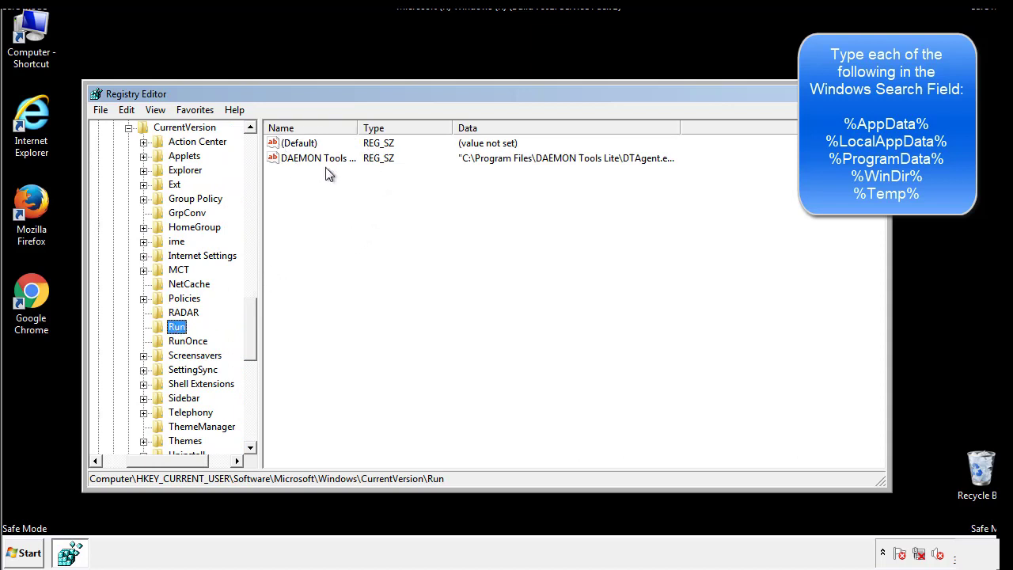
{"action": "mouse_move", "coordinate": [434, 186]}
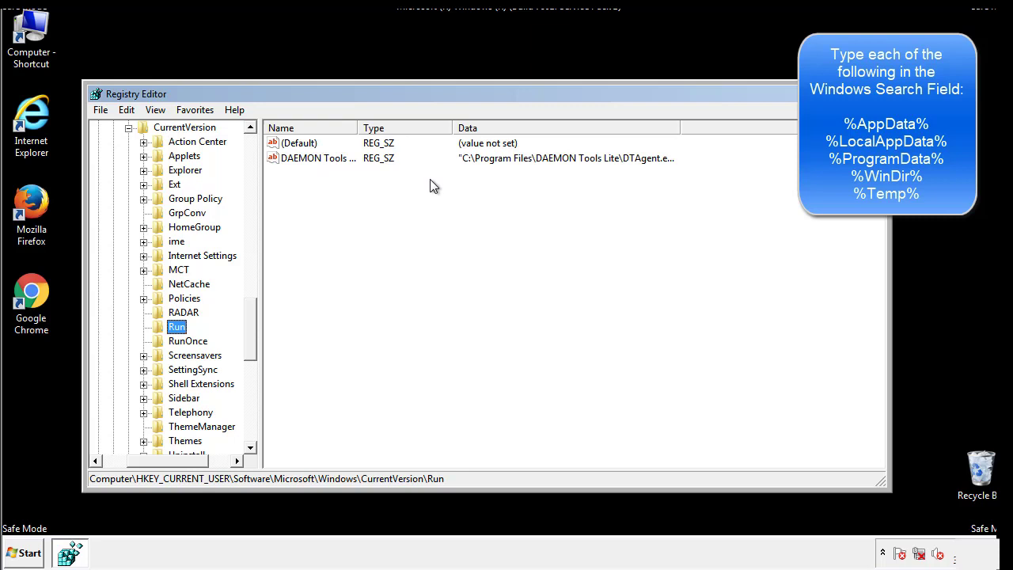
{"action": "left_click", "coordinate": [301, 143]}
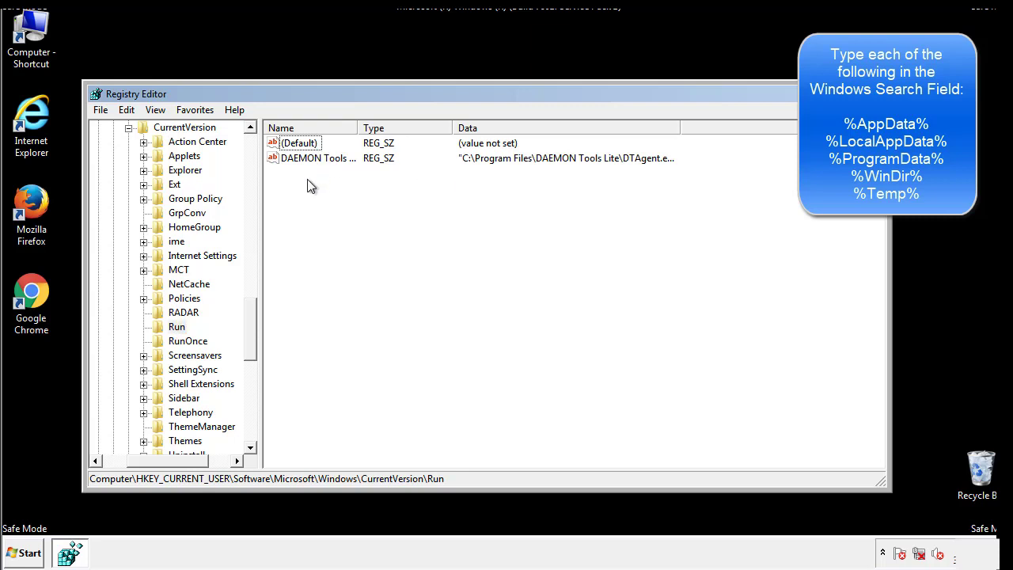
{"action": "mouse_move", "coordinate": [367, 185]}
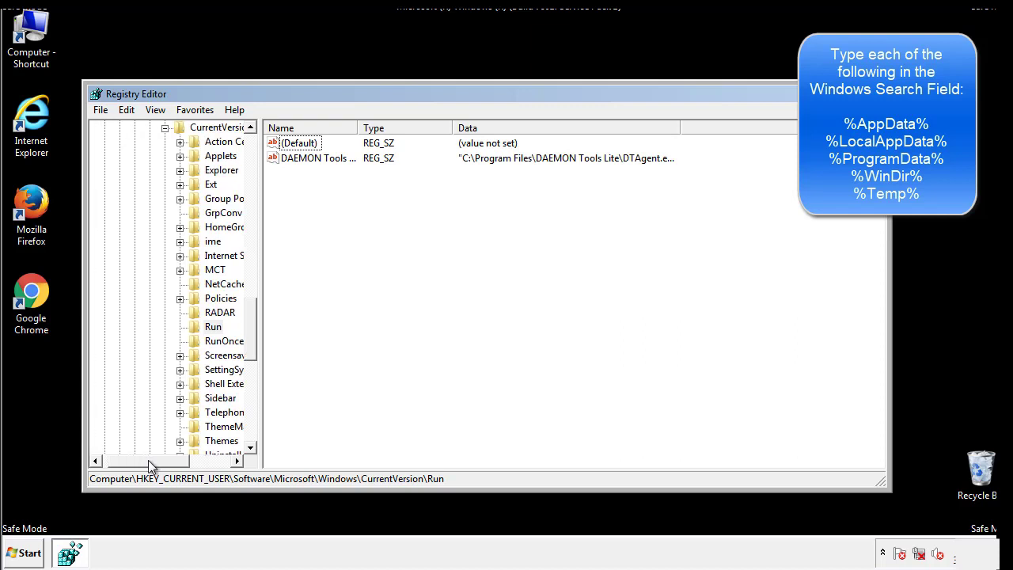
{"action": "scroll", "scroll_direction": "up", "scroll_amount": 3}
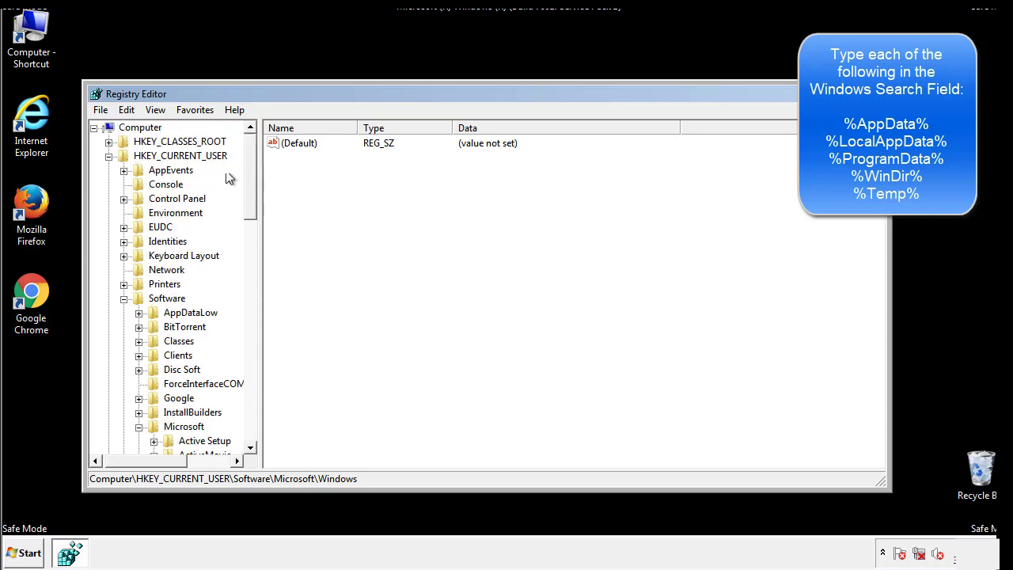
Step: Search the registry for %temp% using Edit > Find
{"action": "left_click", "coordinate": [127, 110]}
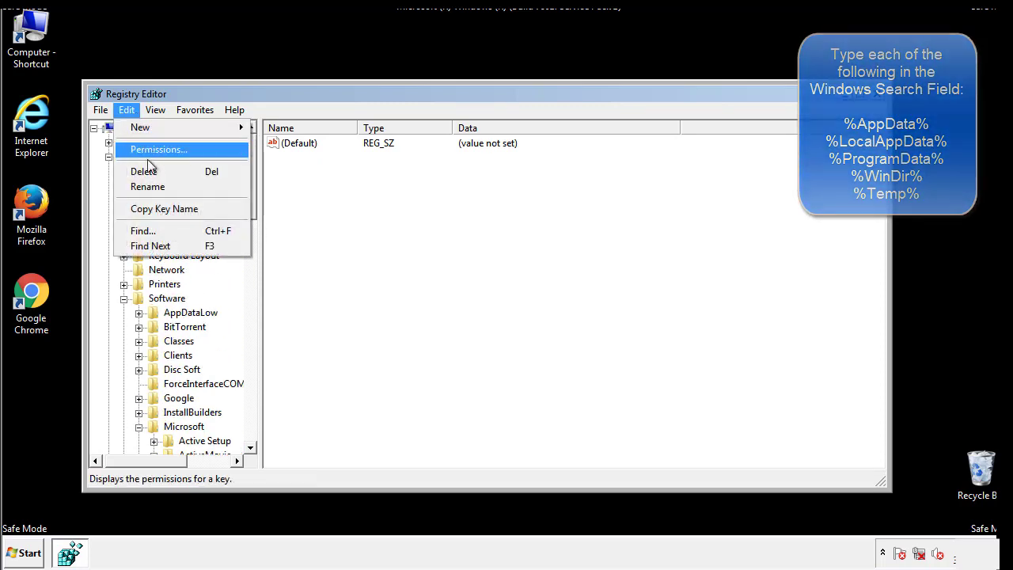
{"action": "left_click", "coordinate": [143, 231]}
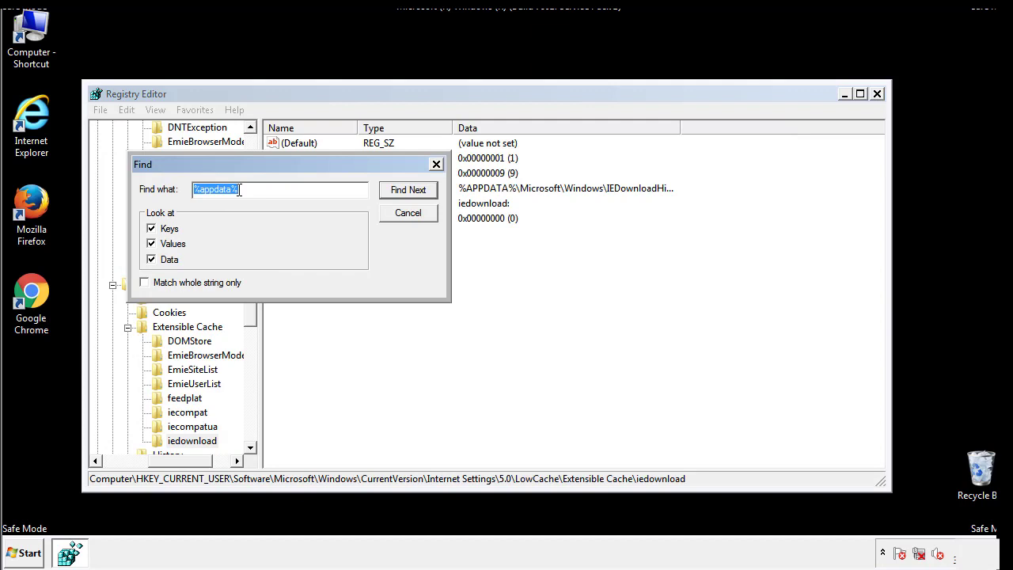
{"action": "type", "text": "%t"}
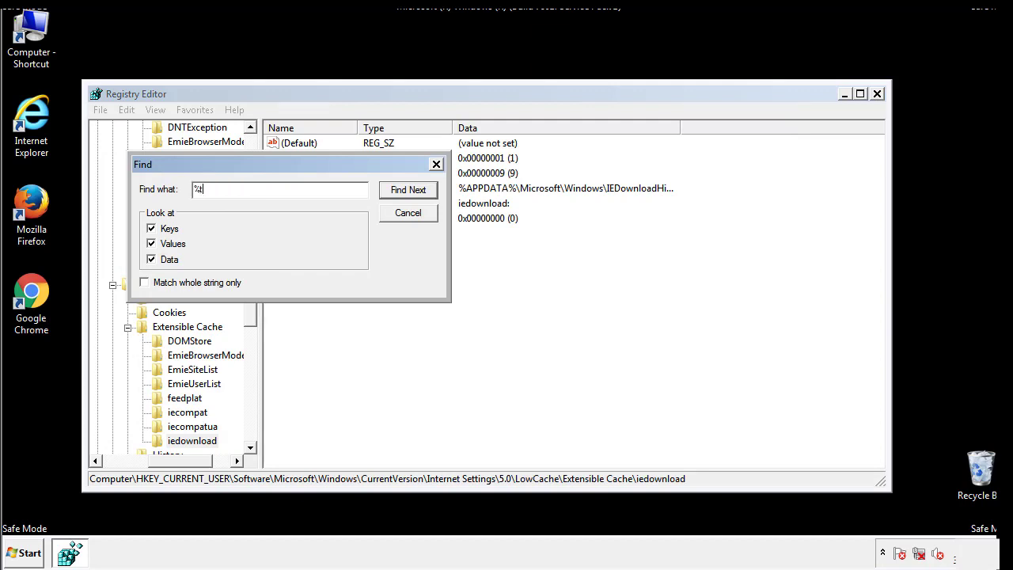
{"action": "type", "text": "temp%"}
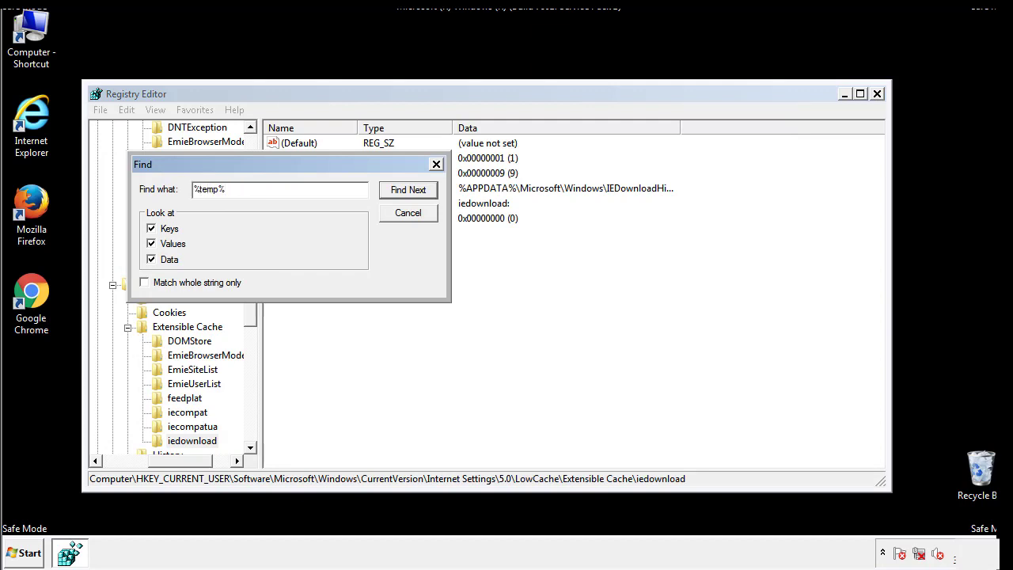
{"action": "left_click", "coordinate": [409, 190]}
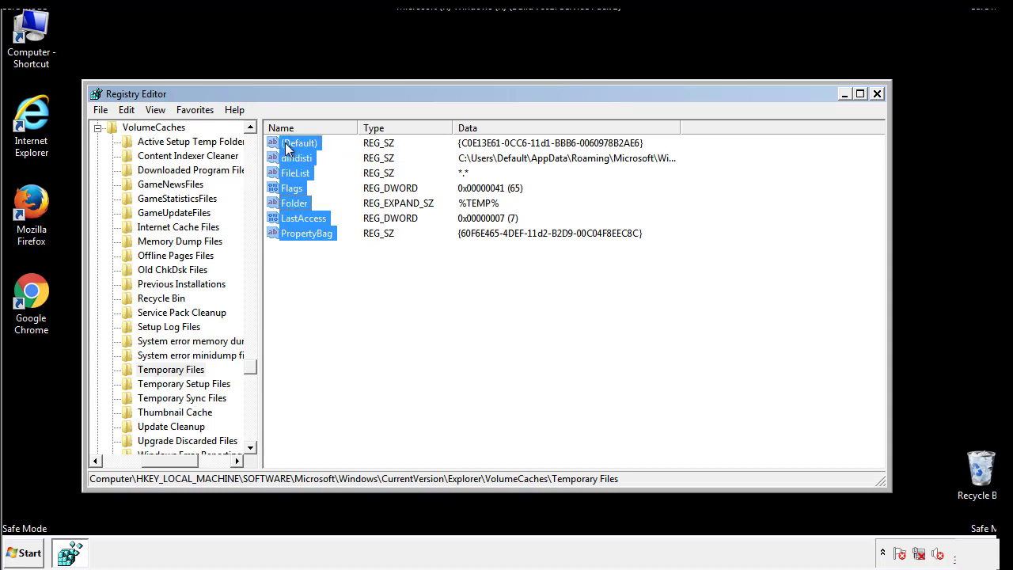
Step: Permanently delete the found Temporary Files values, leaving only the empty default
{"action": "right_click", "coordinate": [299, 142]}
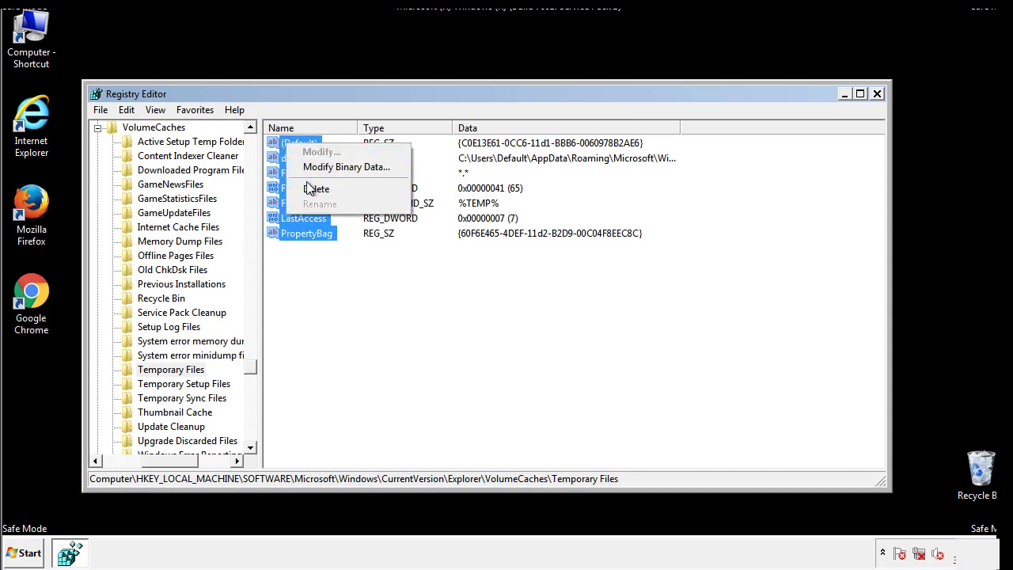
{"action": "left_click", "coordinate": [316, 188]}
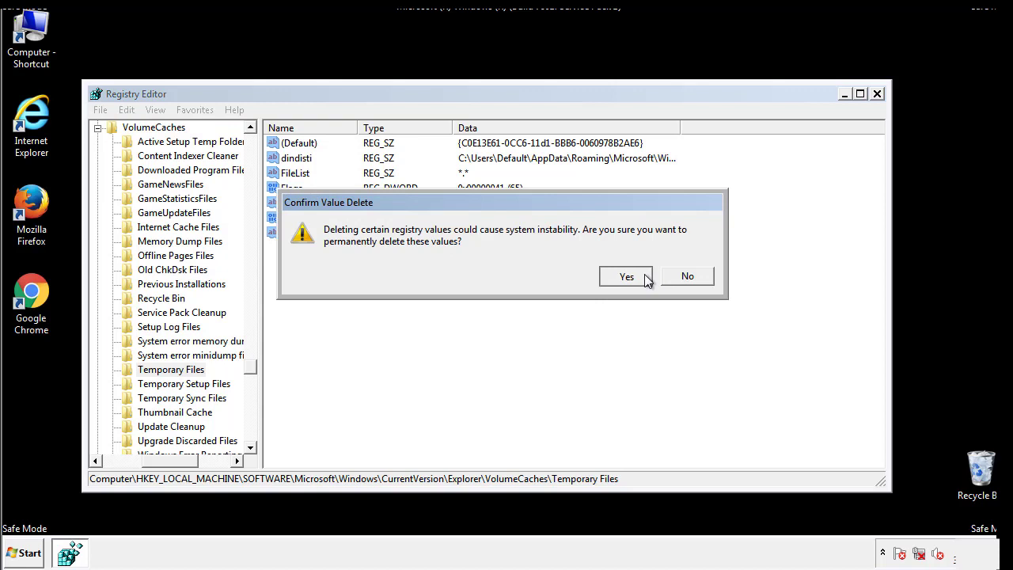
{"action": "left_click", "coordinate": [627, 275]}
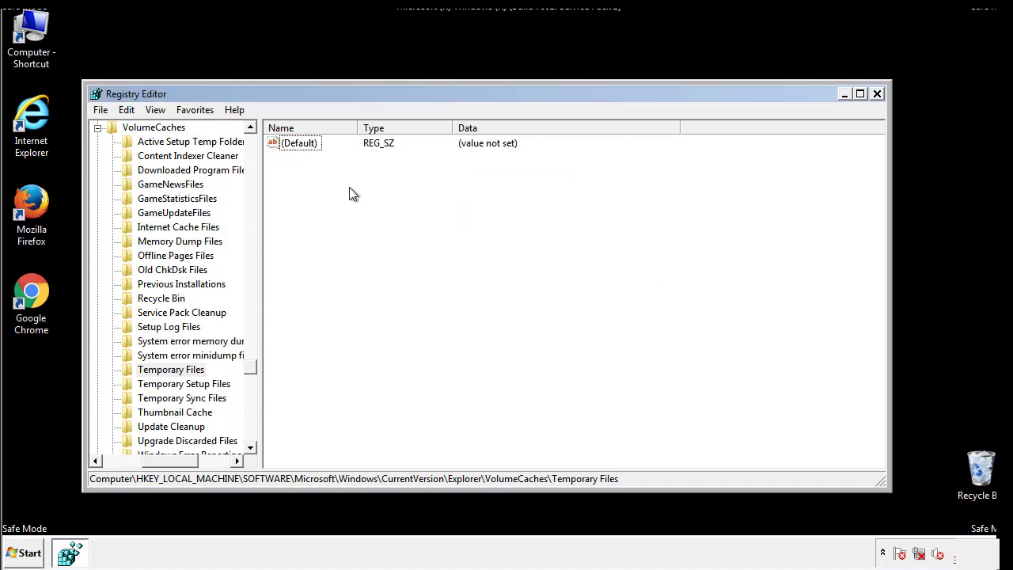
{"action": "mouse_move", "coordinate": [877, 93]}
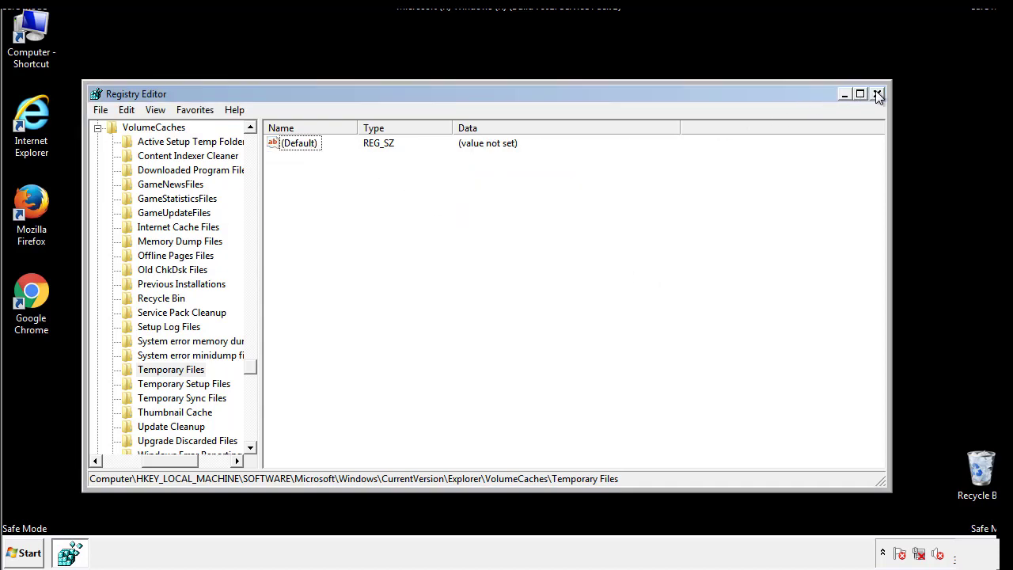
Step: Close Registry Editor and search msconfig to reopen System Configuration
{"action": "left_click", "coordinate": [877, 93]}
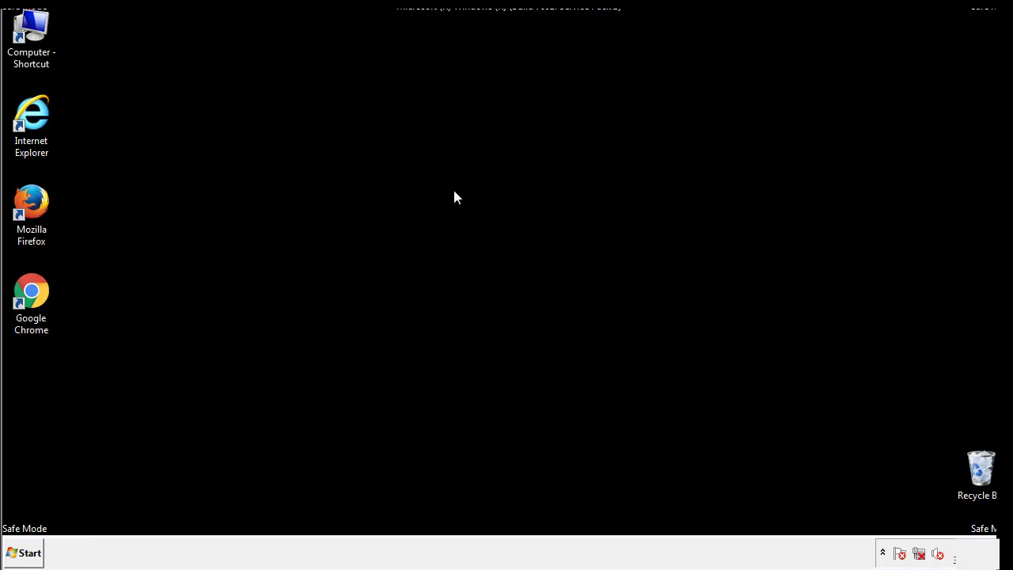
{"action": "mouse_move", "coordinate": [41, 397]}
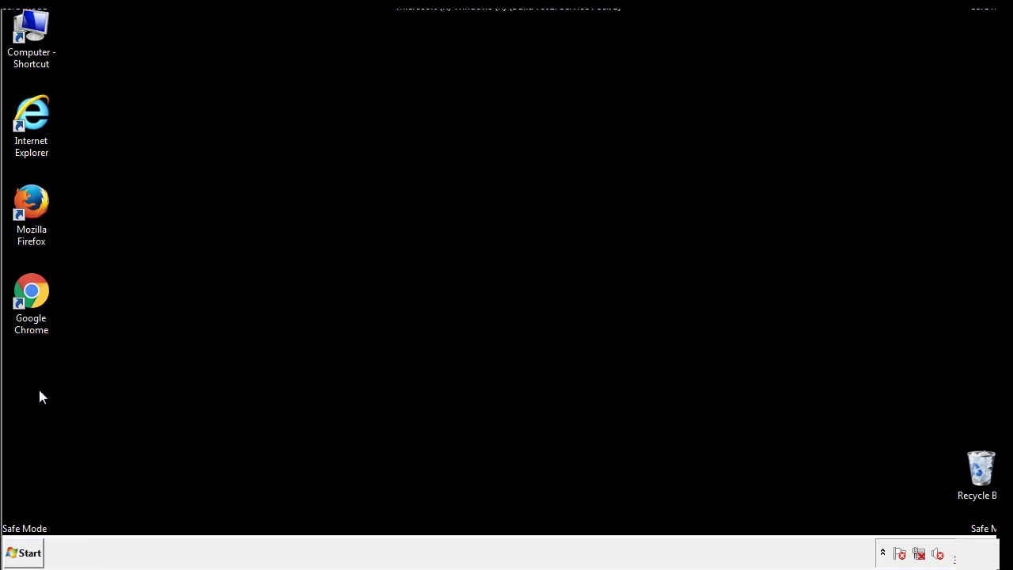
{"action": "left_click", "coordinate": [22, 553]}
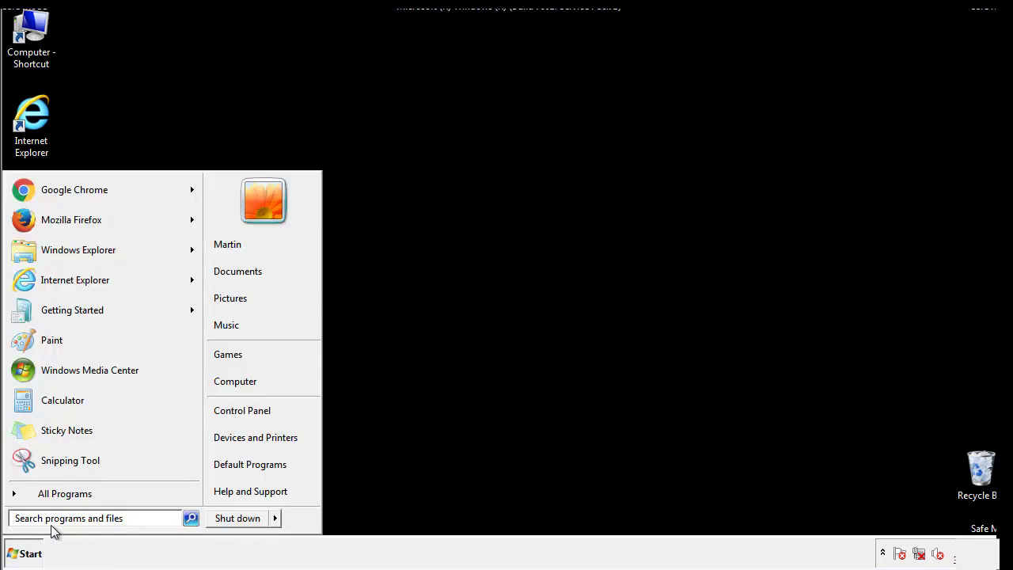
{"action": "type", "text": "mscon"}
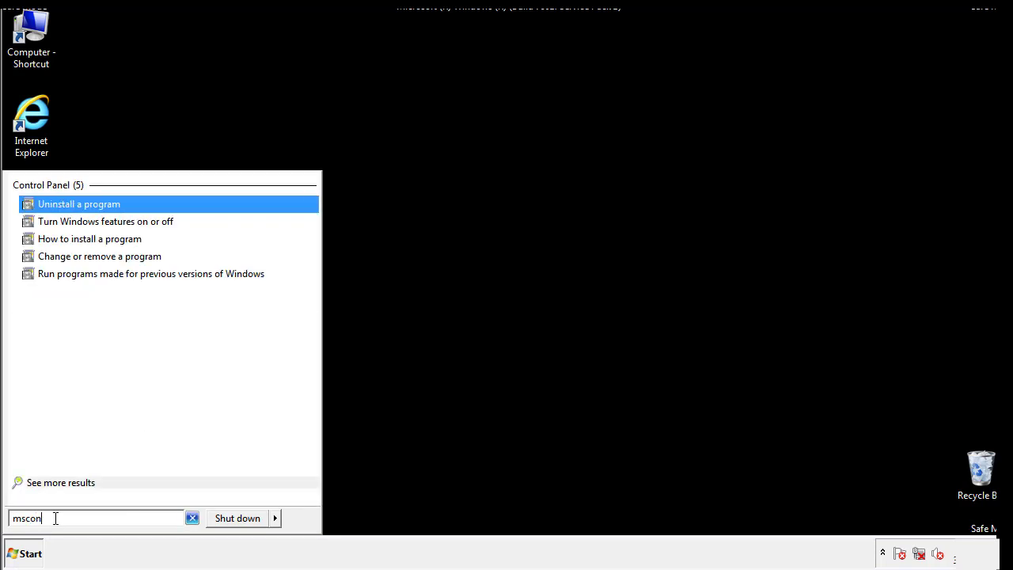
{"action": "type", "text": "fig"}
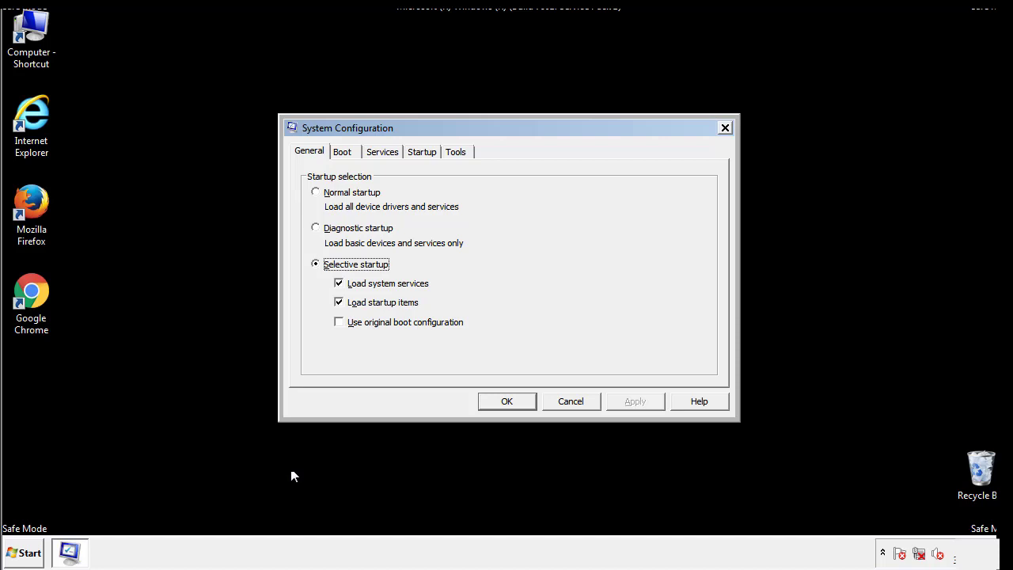
Step: Turn off Safe boot in the Boot settings, apply it and restart the computer
{"action": "left_click", "coordinate": [342, 152]}
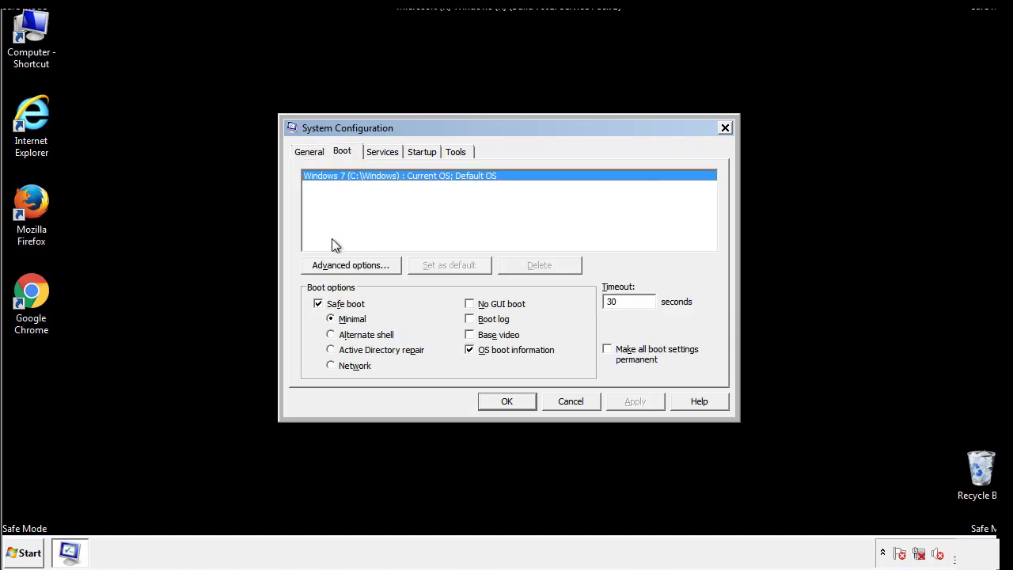
{"action": "left_click", "coordinate": [318, 304]}
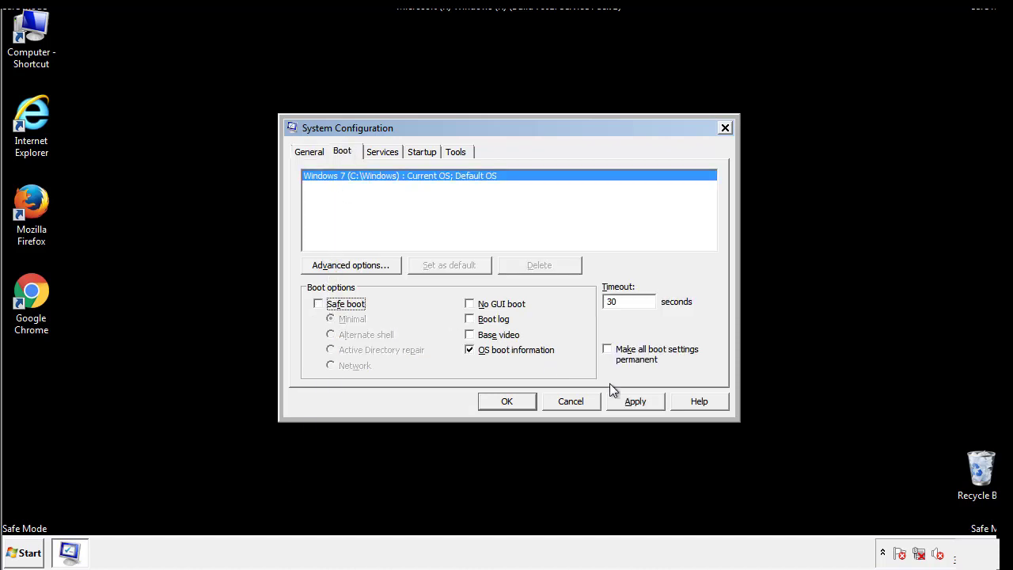
{"action": "left_click", "coordinate": [506, 402]}
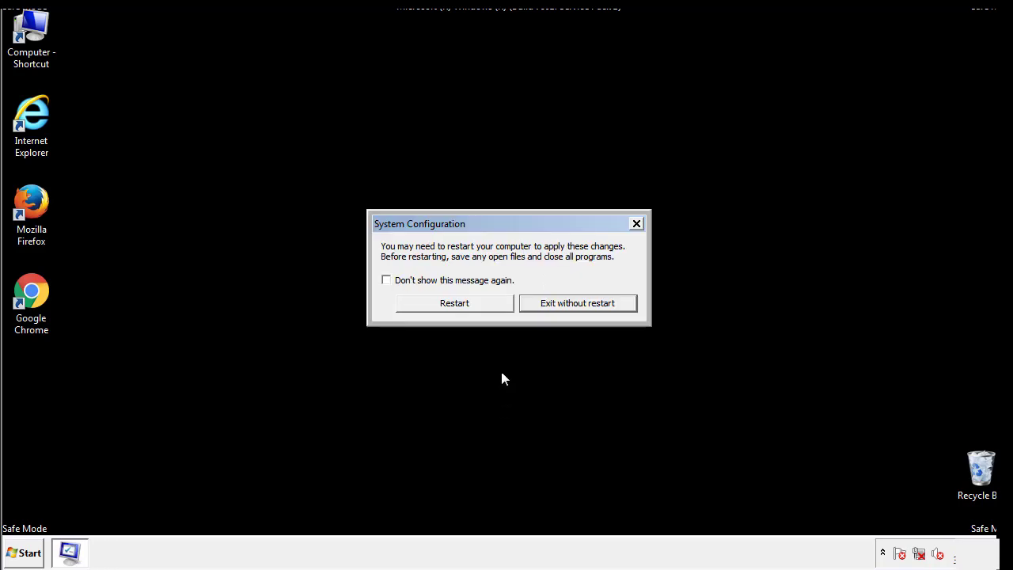
{"action": "left_click", "coordinate": [454, 302]}
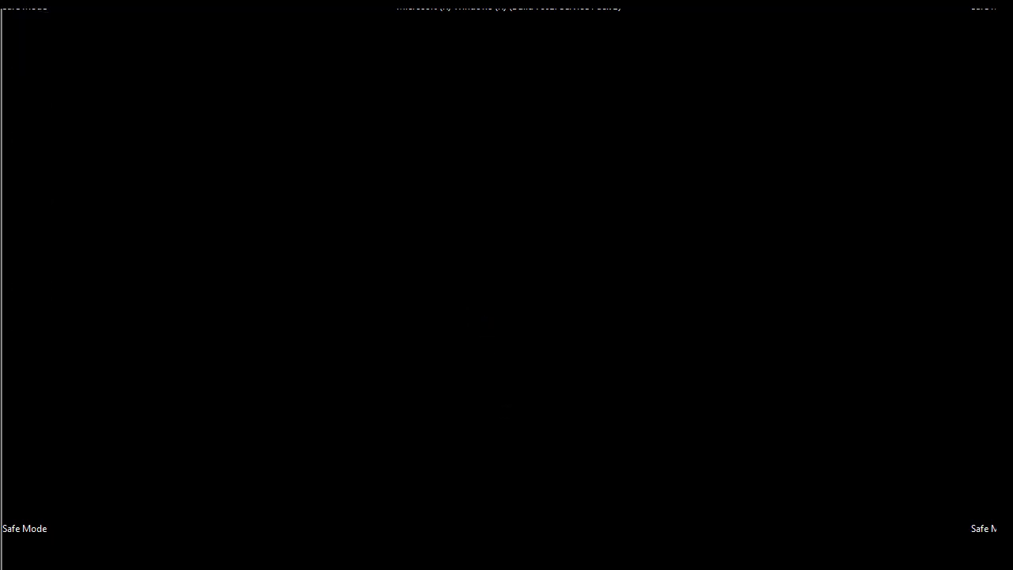